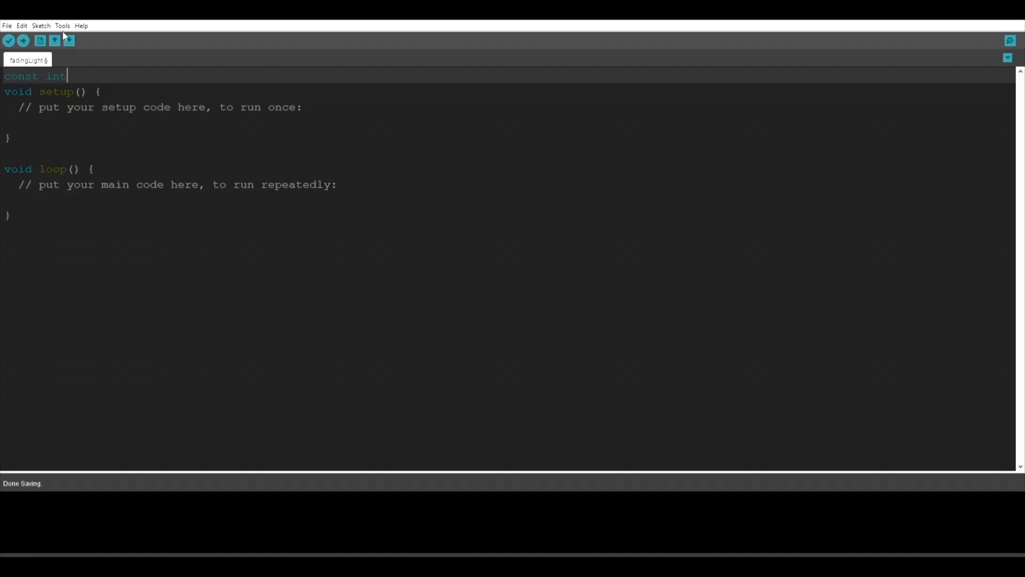
- Declare globals const int LED = 3 and int fading = 255 above setup()
text(LED = 3;)
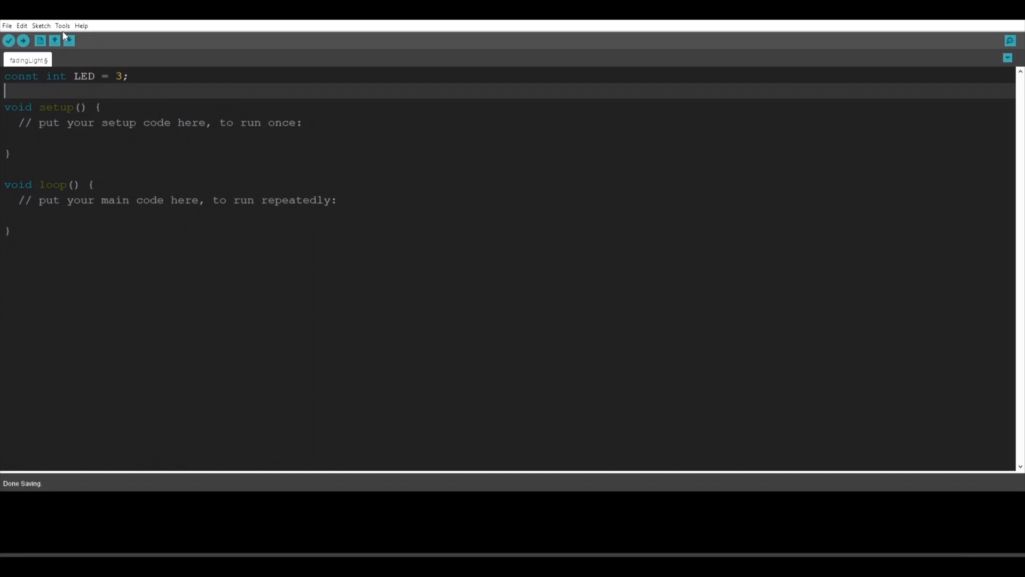
text(int f)
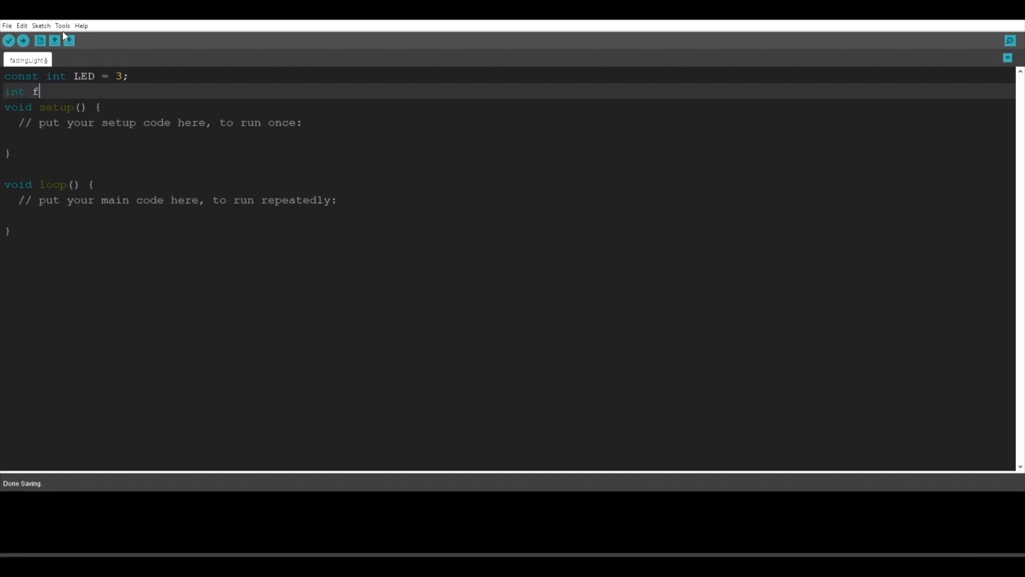
text(ading =)
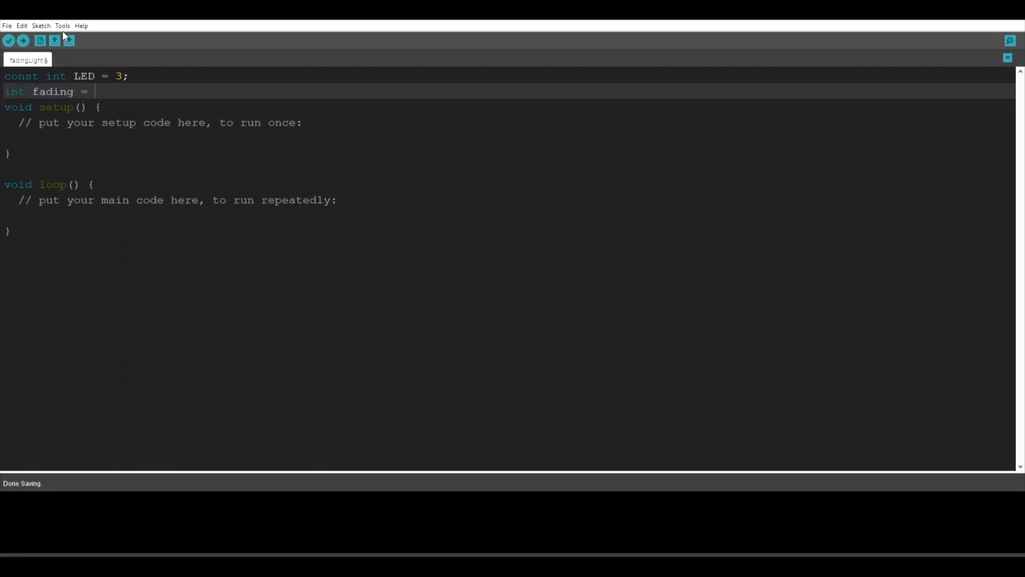
text(255)
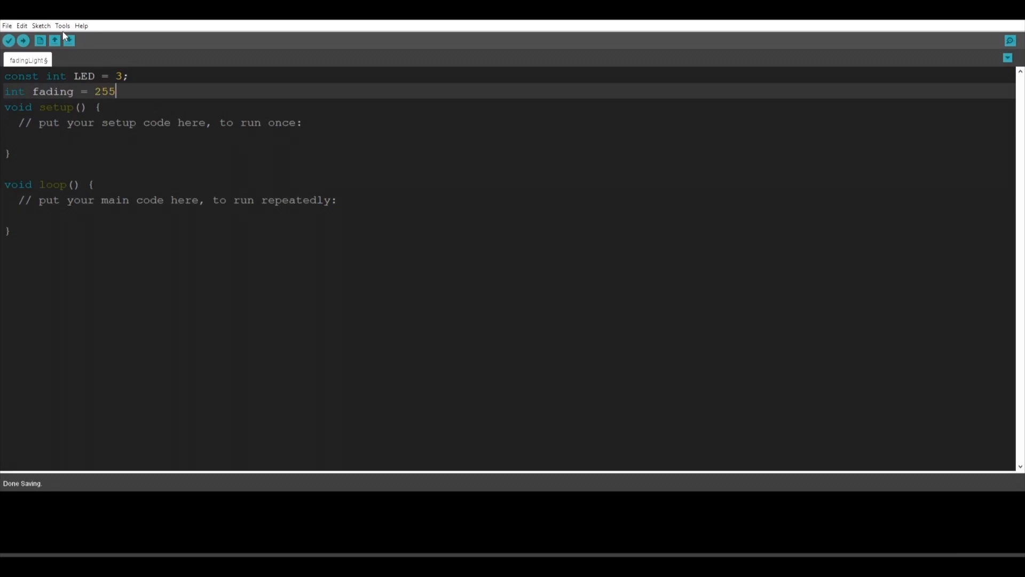
text(;)
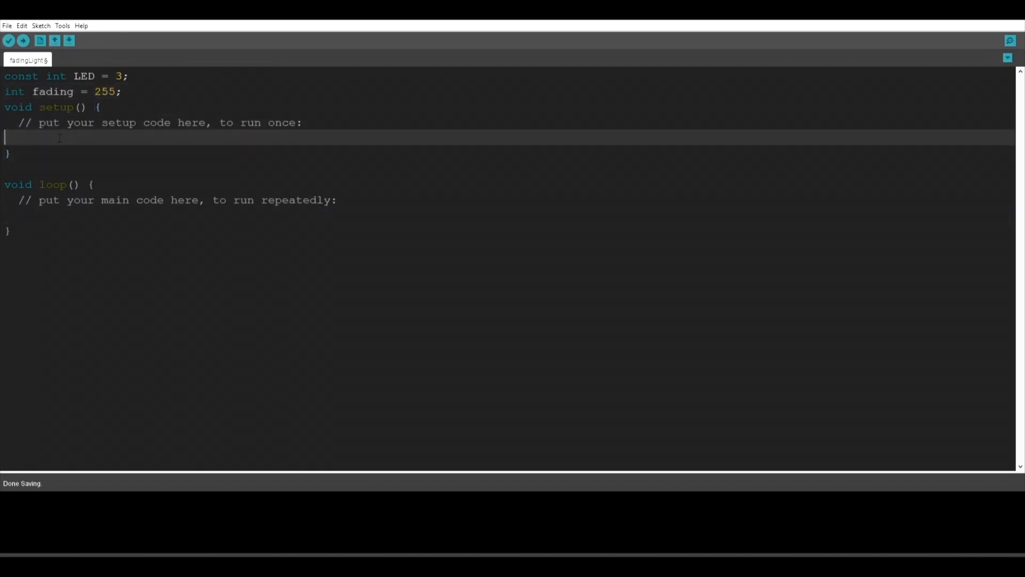
- Add pinMode(LED, OUTPUT); inside setup()
text(pinMode)
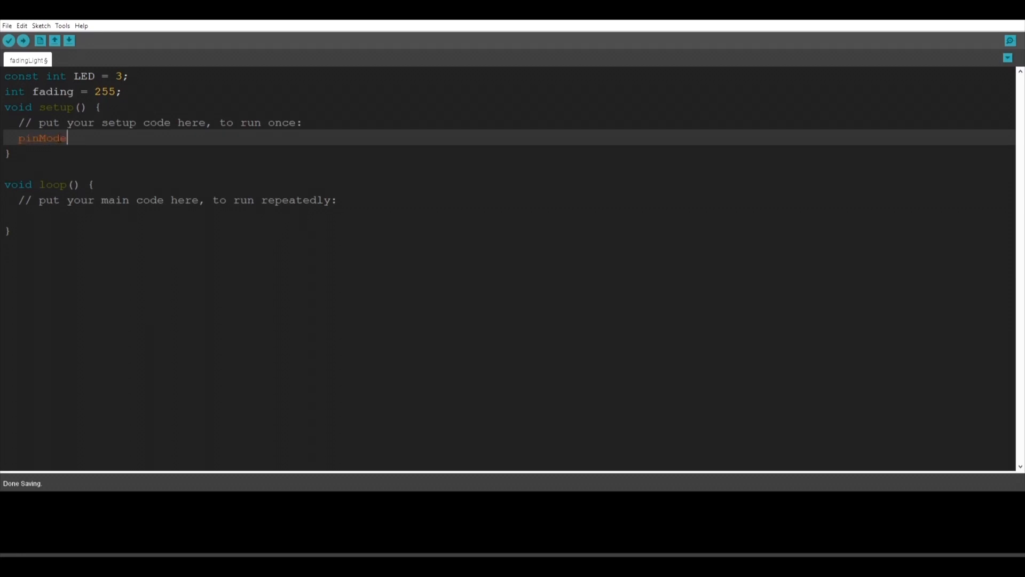
text((LED, OUT)
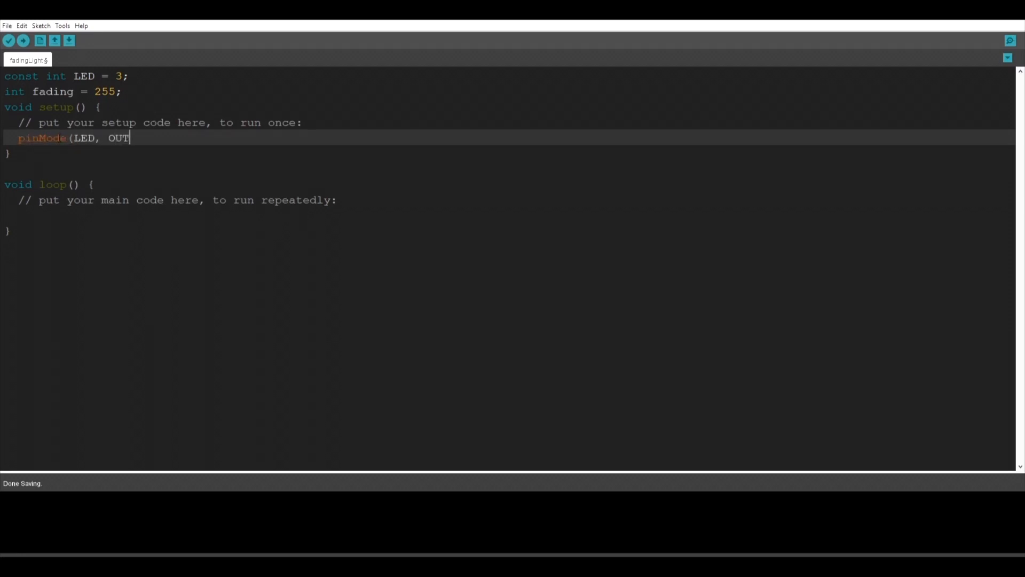
text(PUT);)
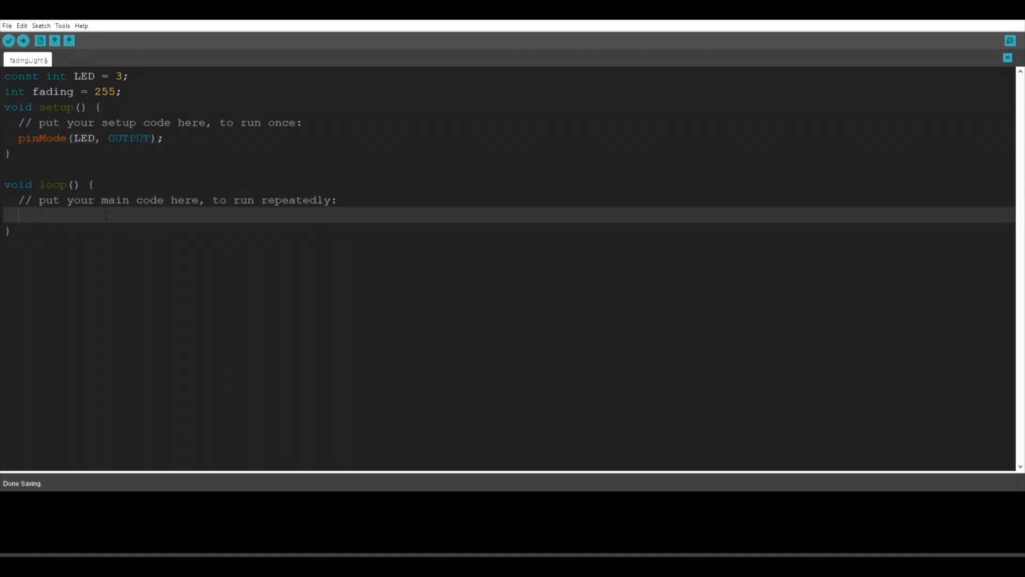
- Start a while(fading < 255) loop in loop()
text(while(fading >)
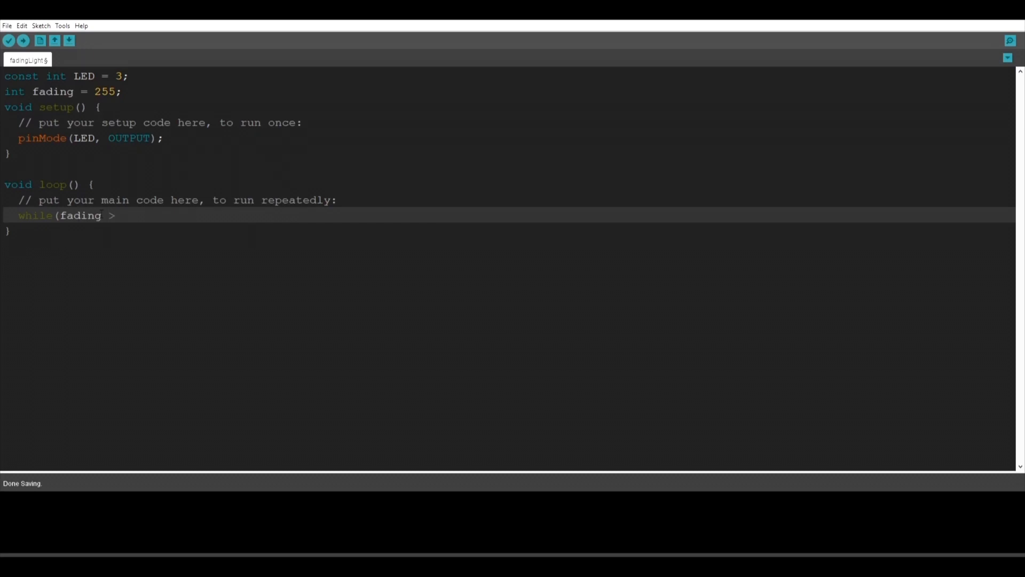
text(< 25)
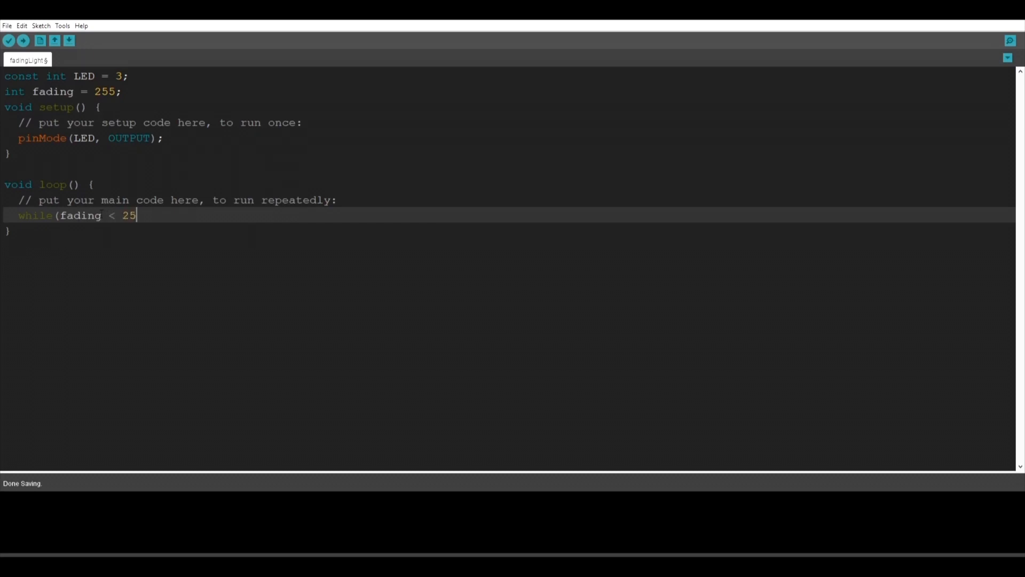
text(5))
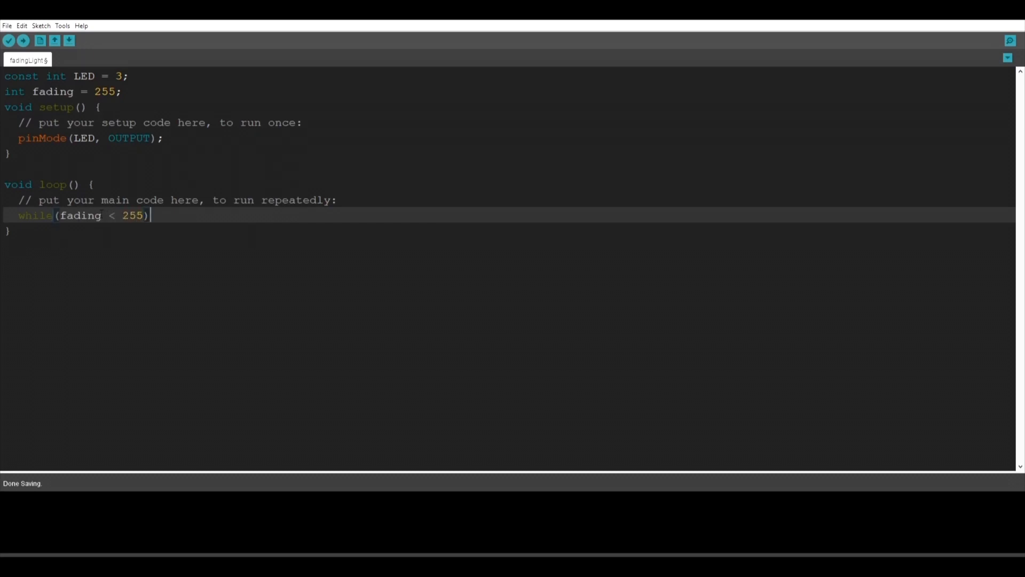
text({)
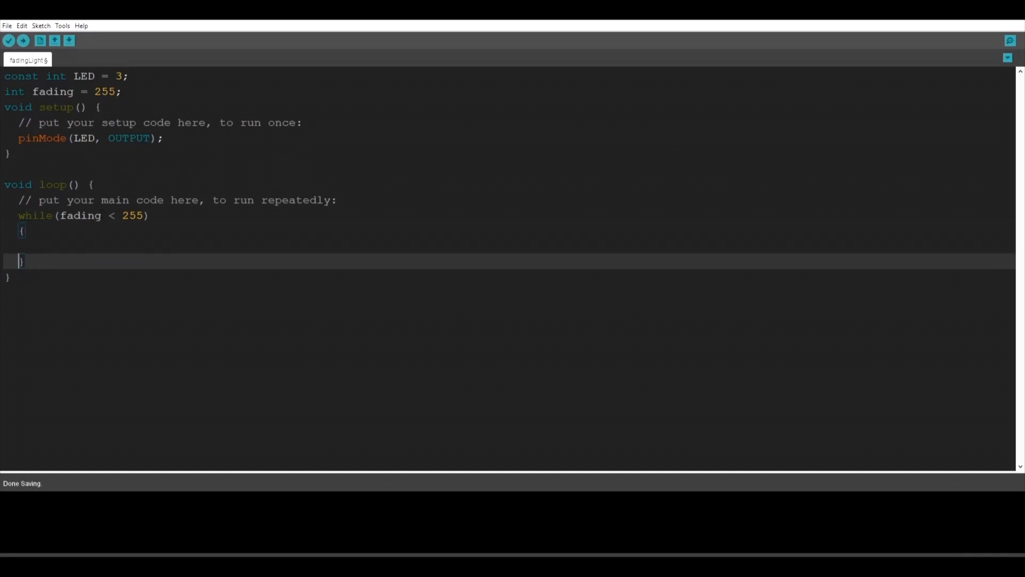
- Inside it write analogWrite(LED, fading); and fading = fading + 10;
text(ana)
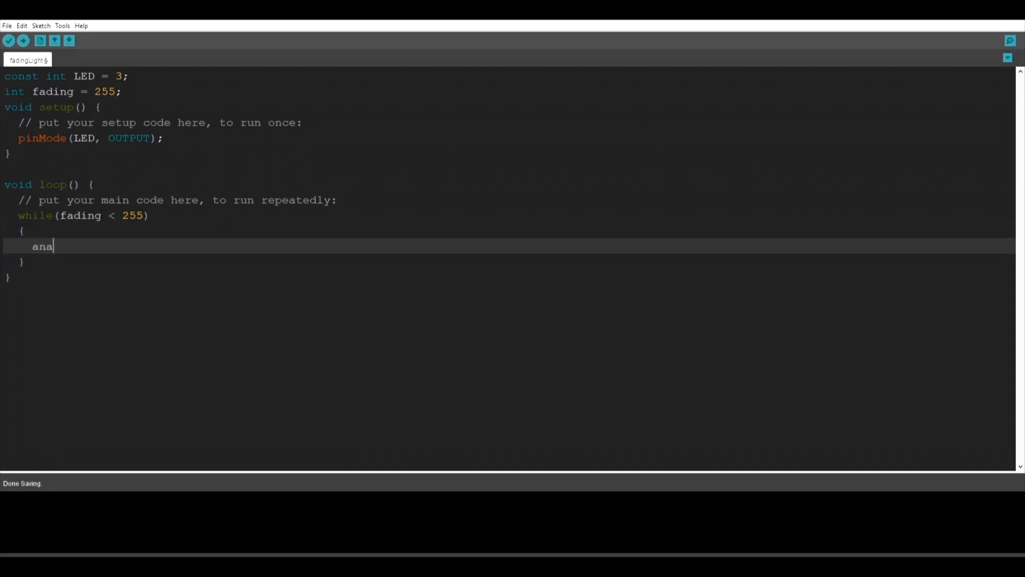
text(logWrite)
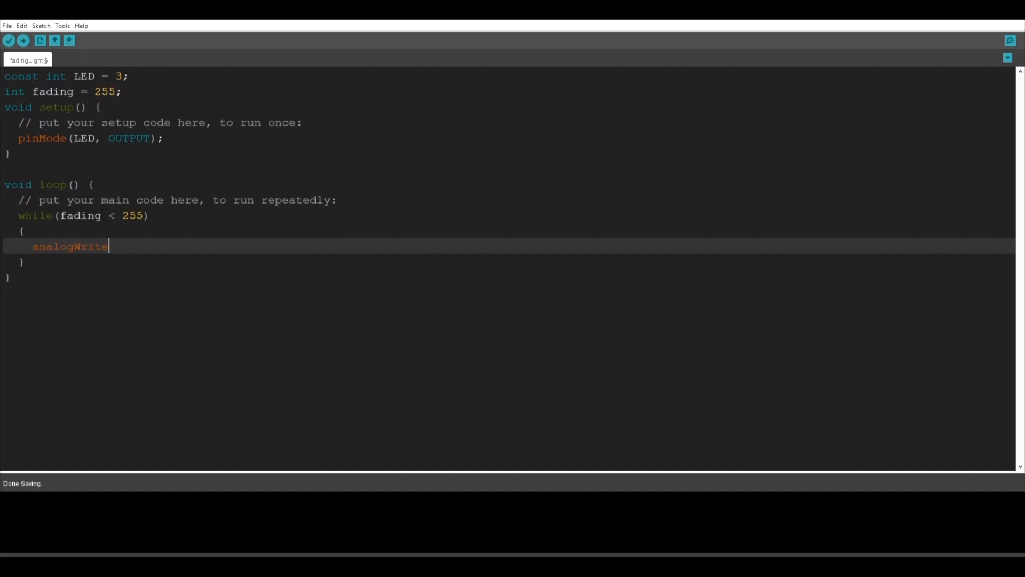
text((LED)
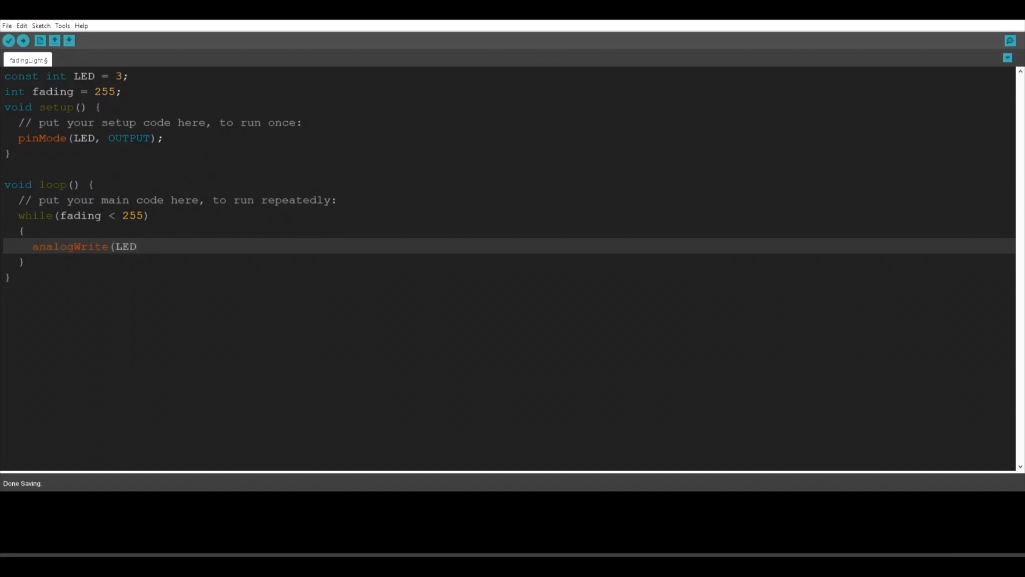
text(, fading)
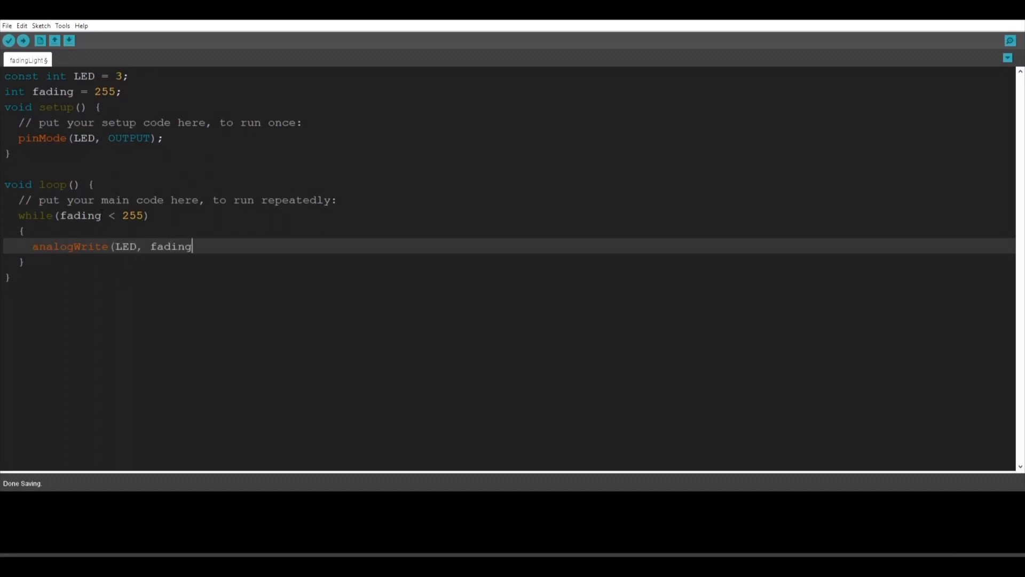
text();)
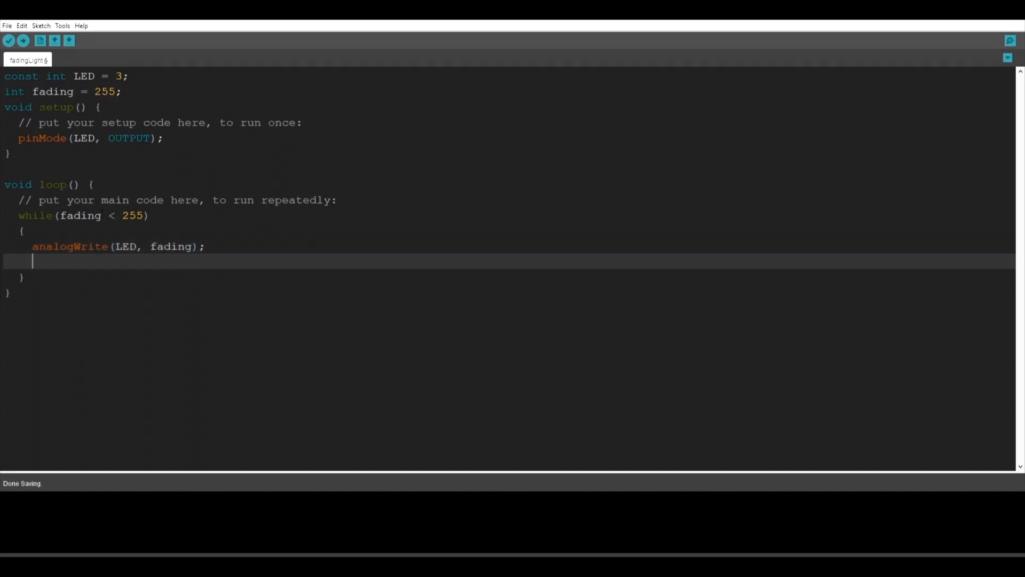
text(fading = fading + 10;)
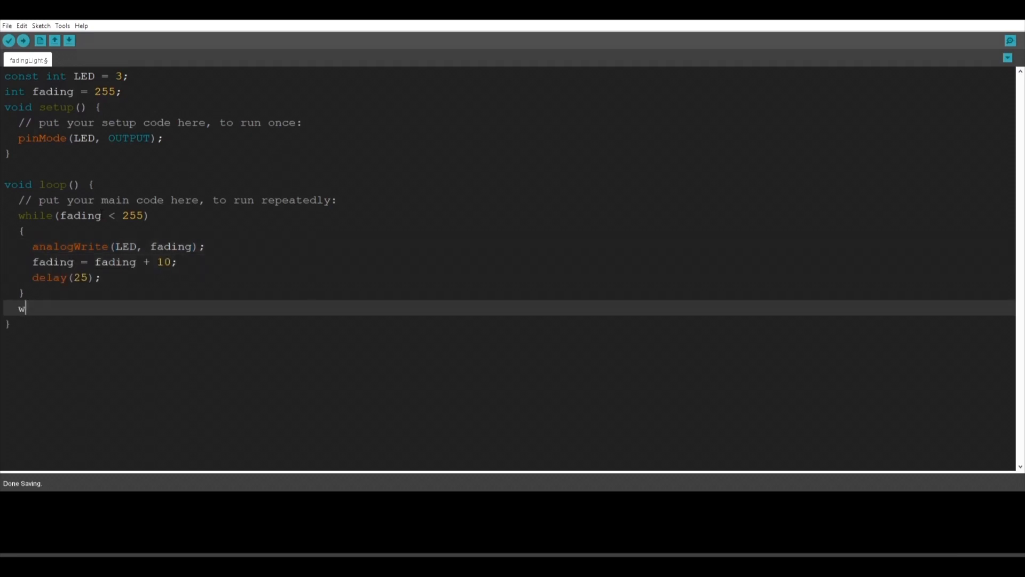
- Start a second loop while(fading > 0) for dimming
text(hile)
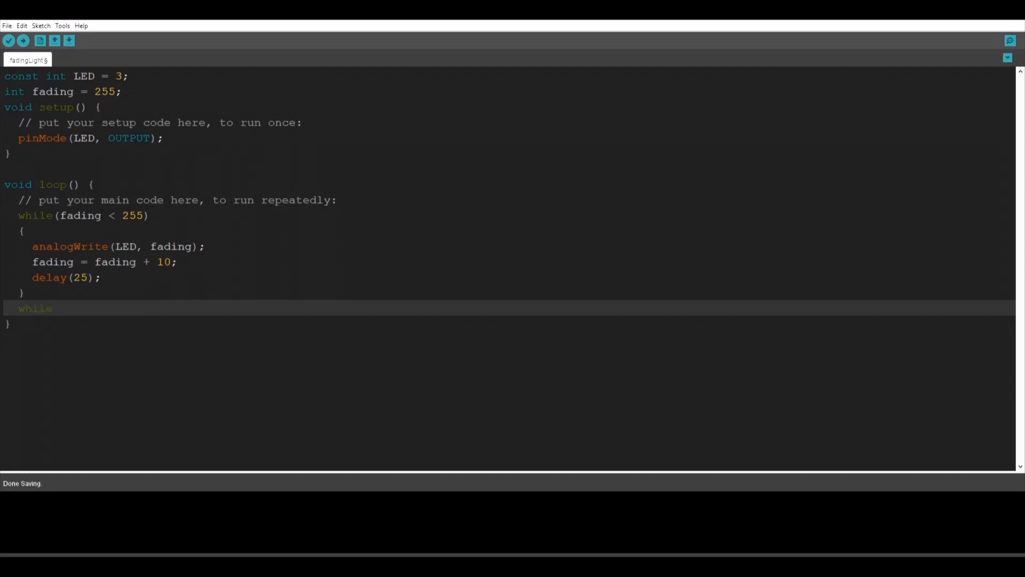
text((fa)
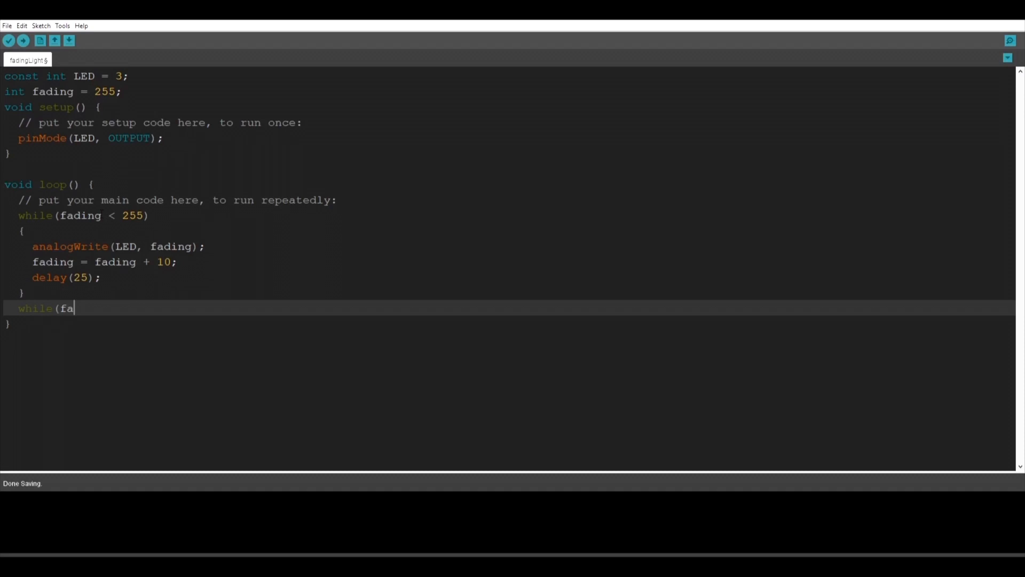
text(di)
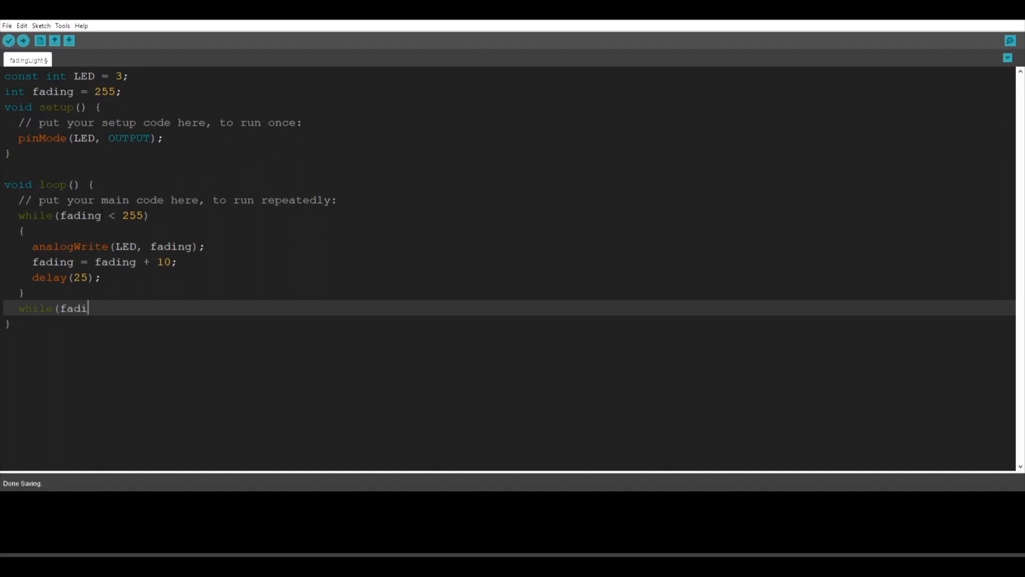
text(ng)
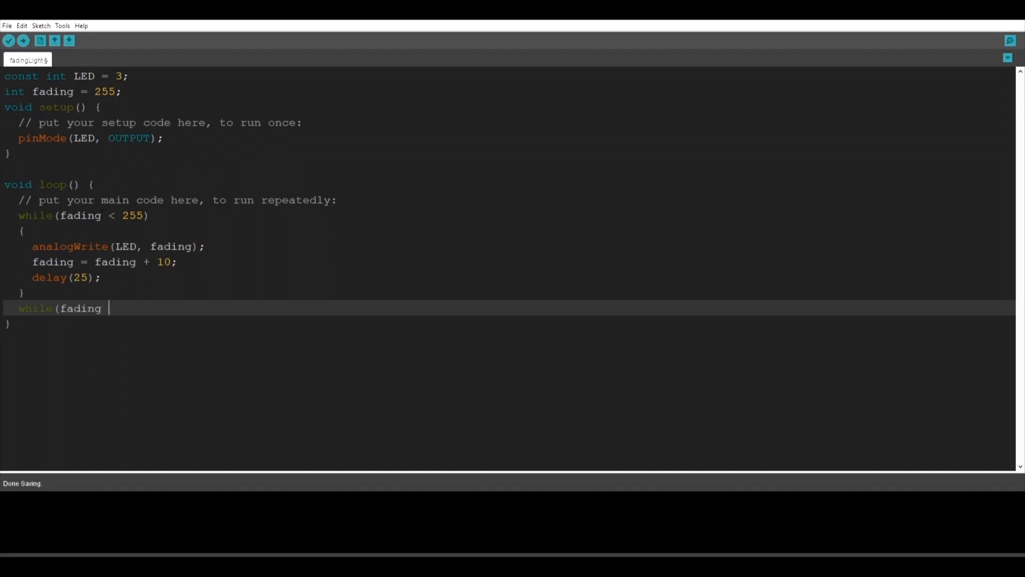
text(>)
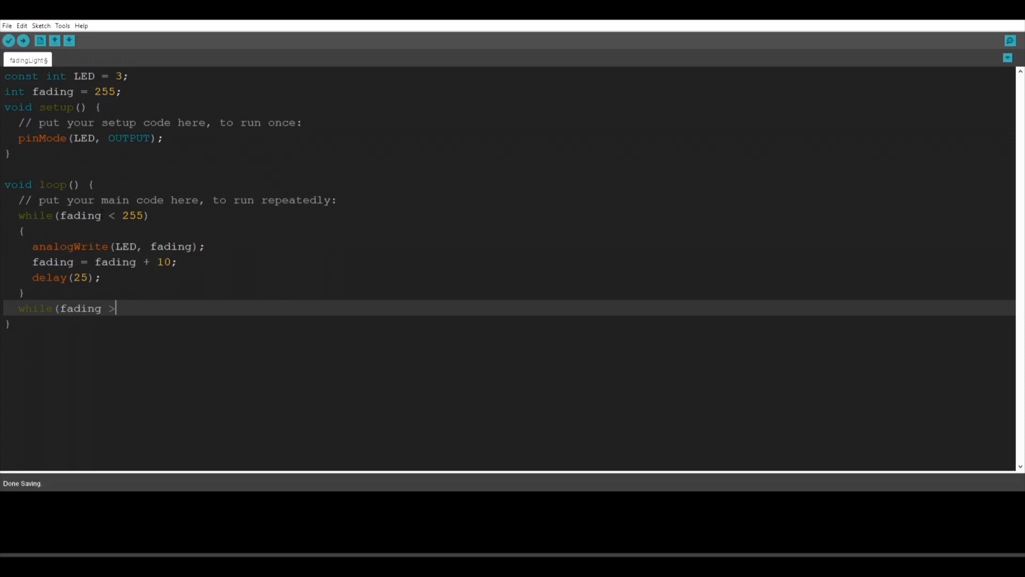
text(" ")
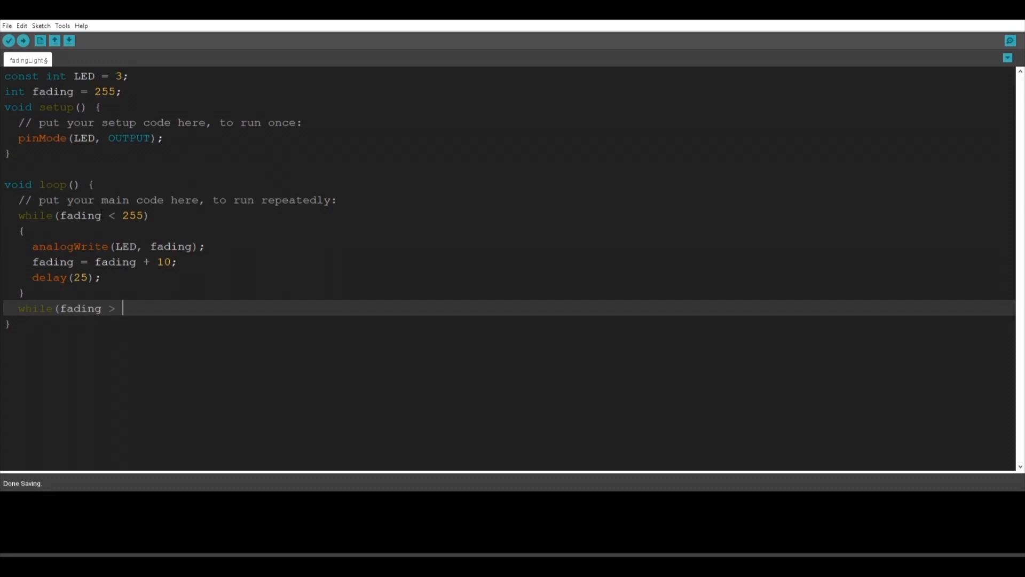
text(0)
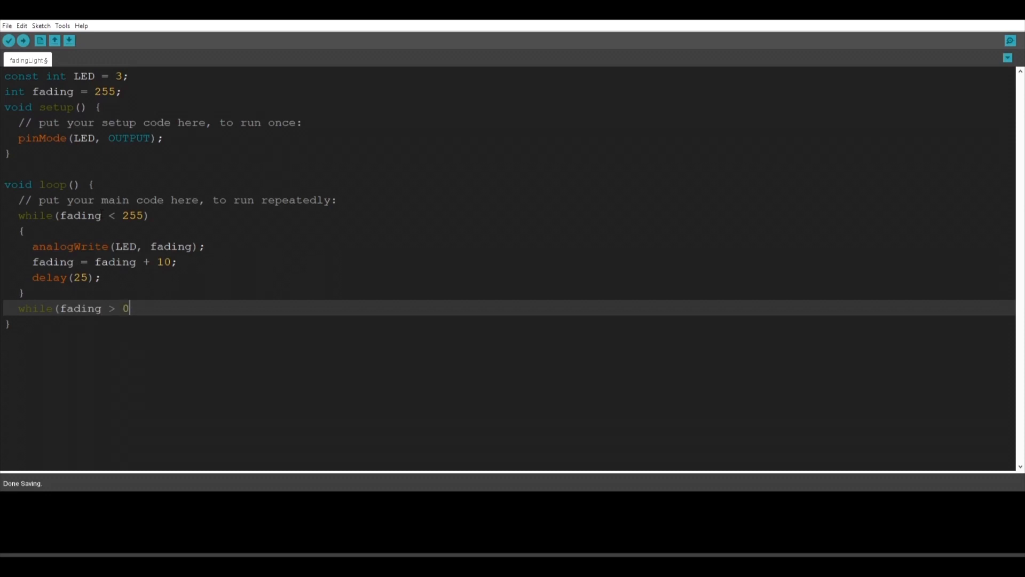
text();)
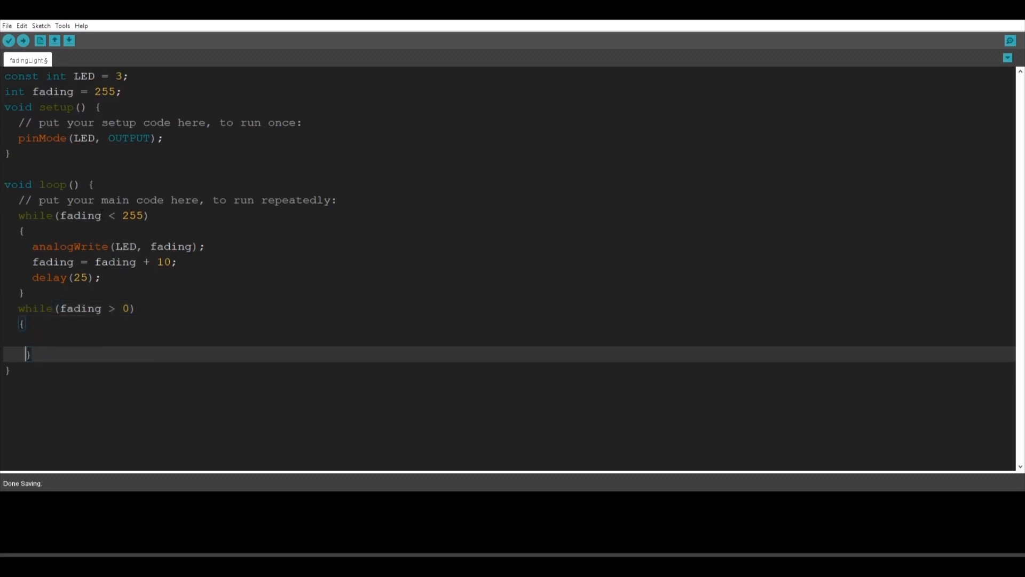
- Inside it write analogWrite(LED, fading); and fading = fading - 10;
text(analog)
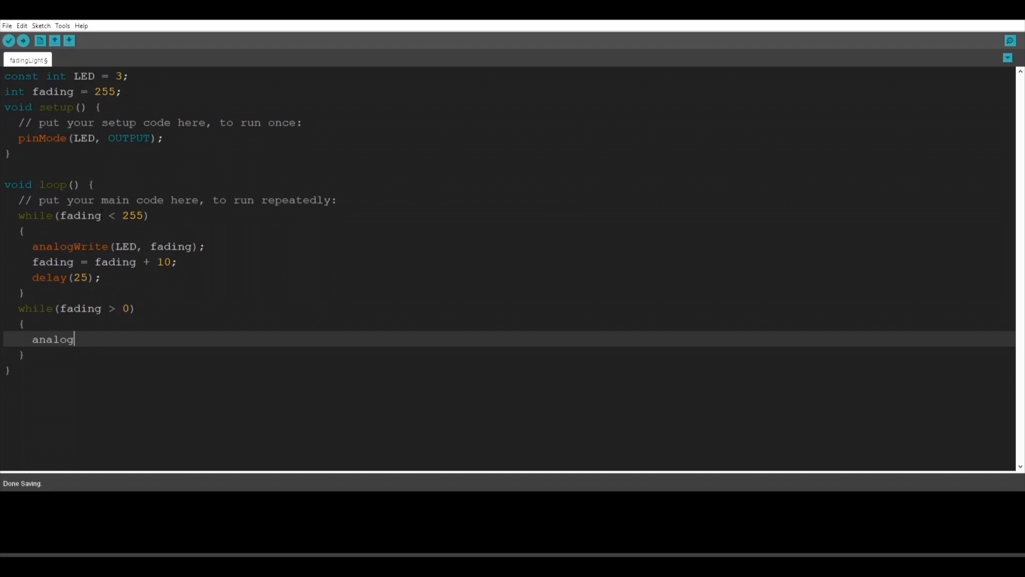
text(Write(LED, f)
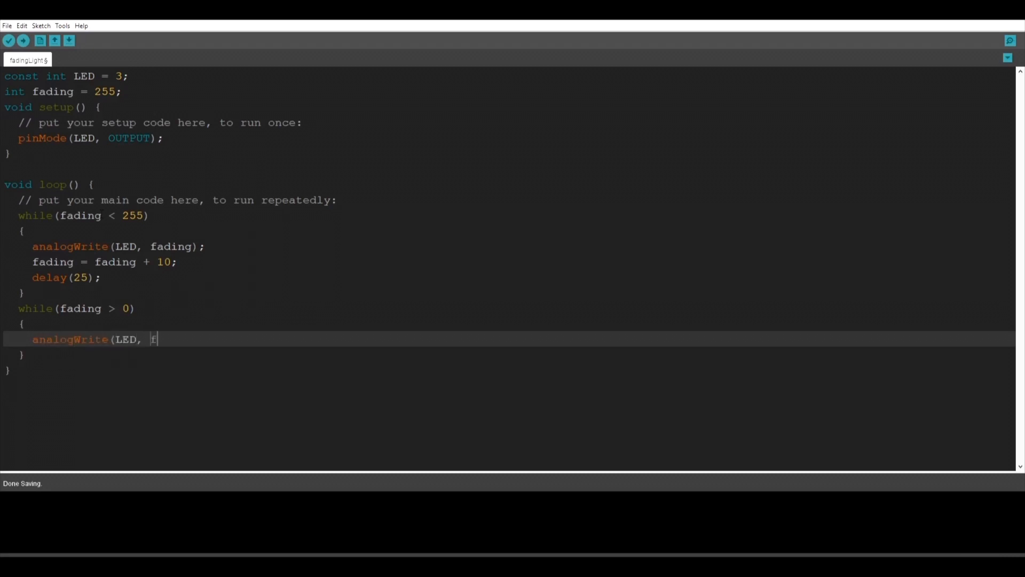
text(ading);)
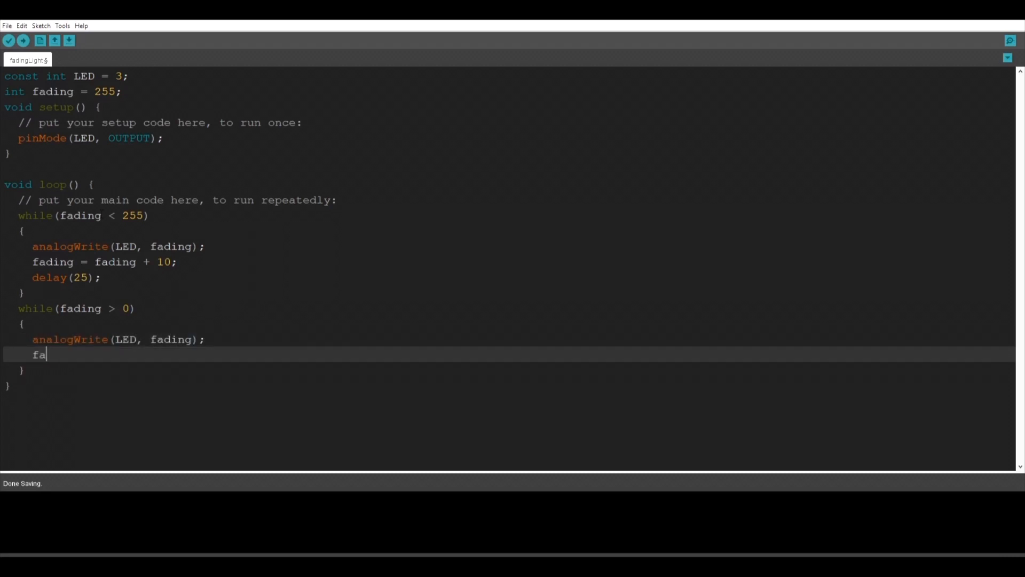
text(ding = fading)
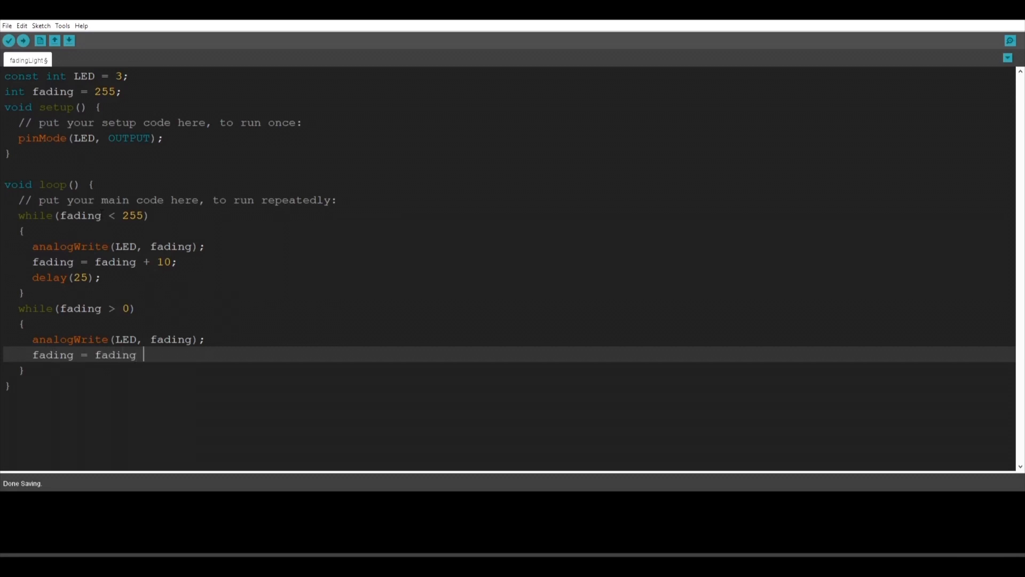
text(- 10);)
text(delay(25)
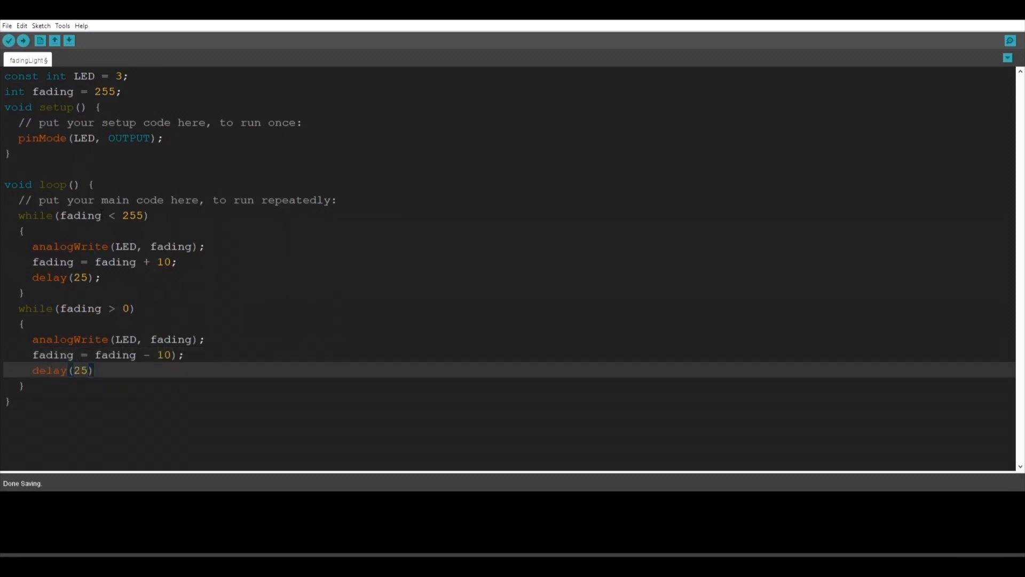
text(;)
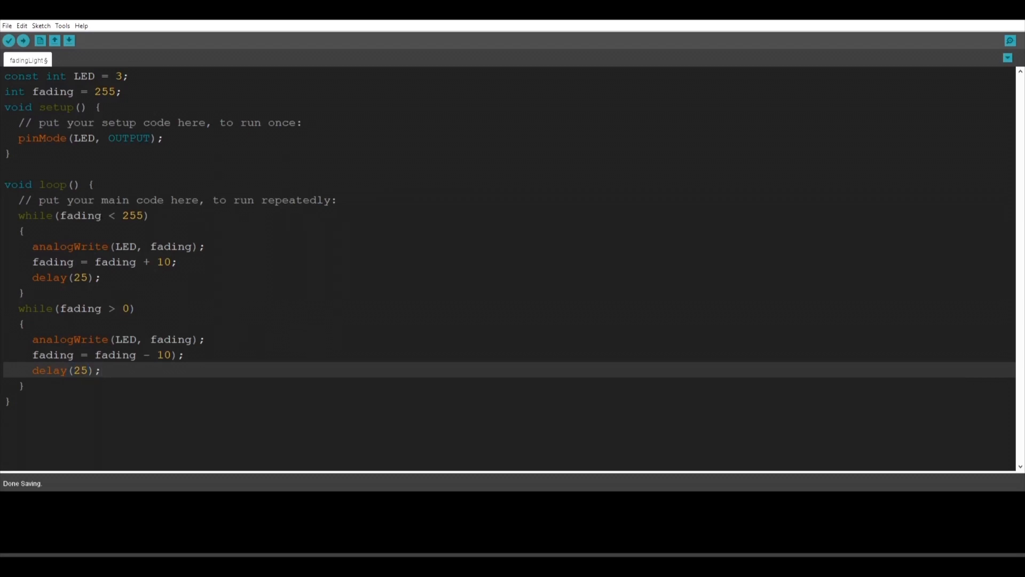
click(98, 276)
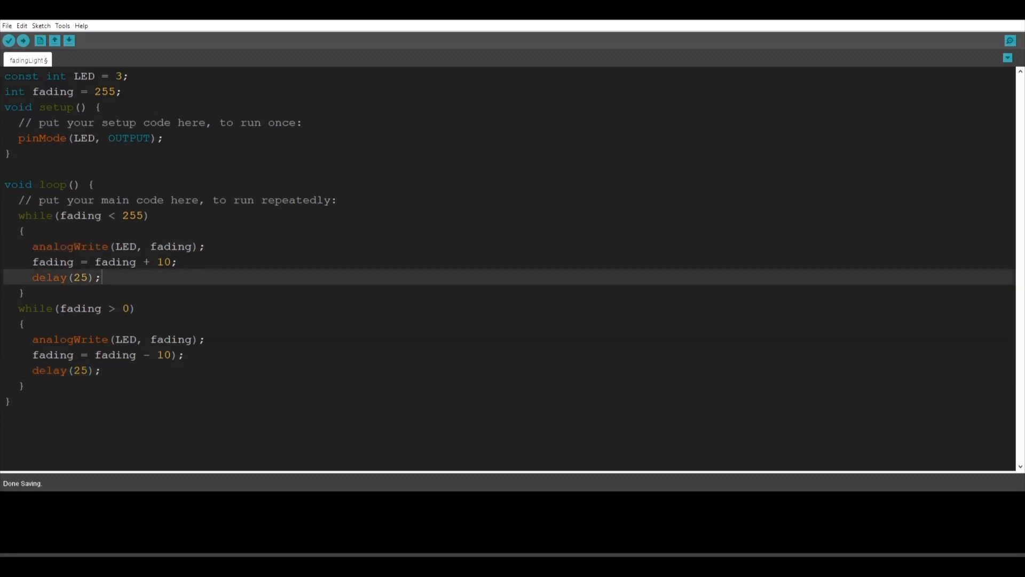
- Add if(fading > 255){fading = 255;} else{} to the brightening loop
text(if)
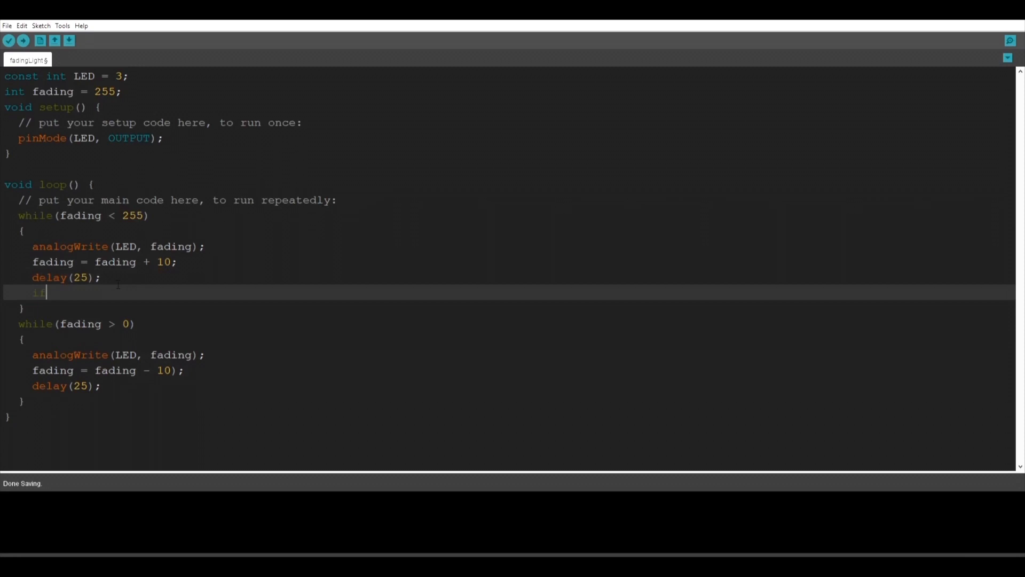
text((fadin)
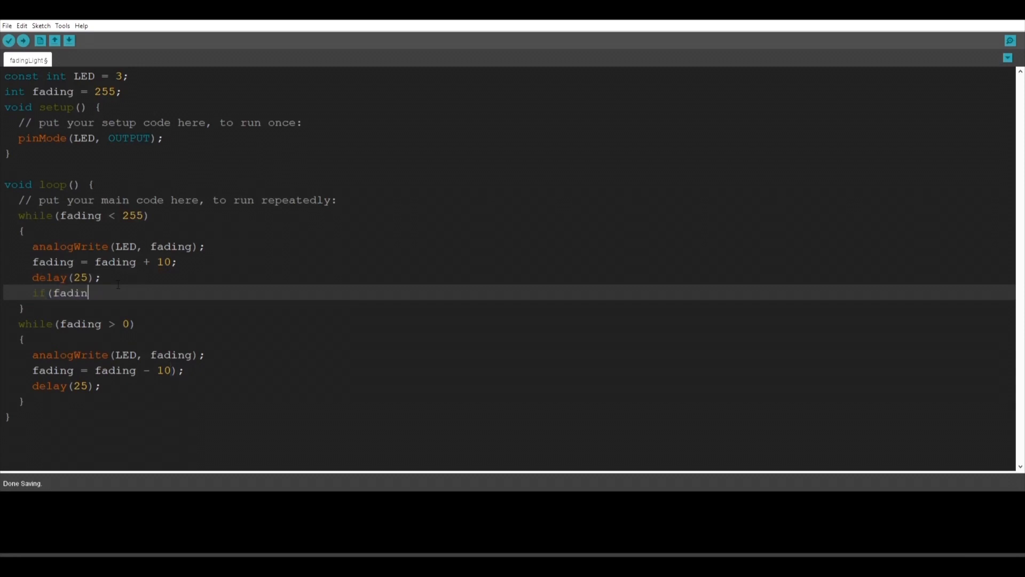
text(g > 255)
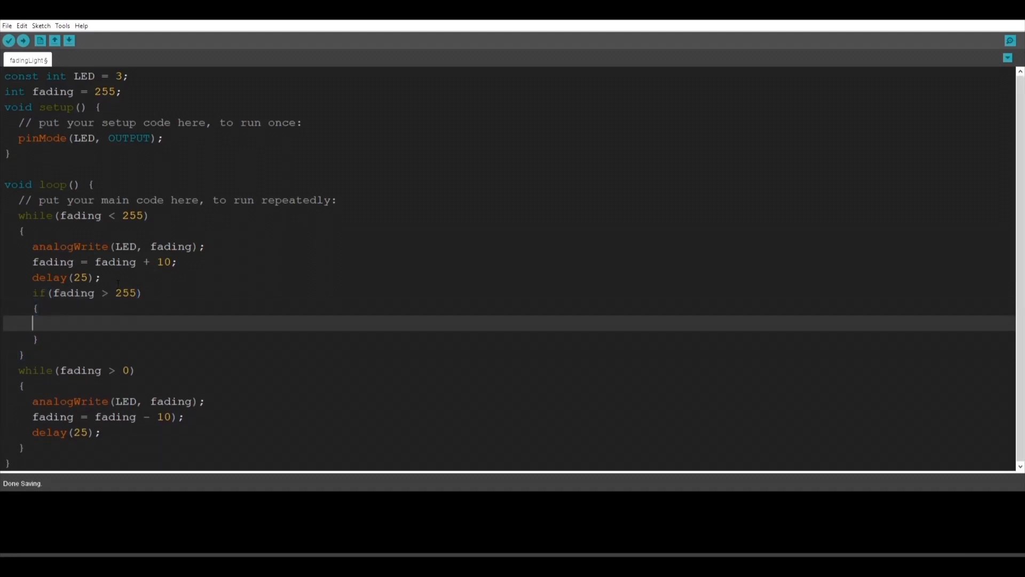
text(fading = 255;)
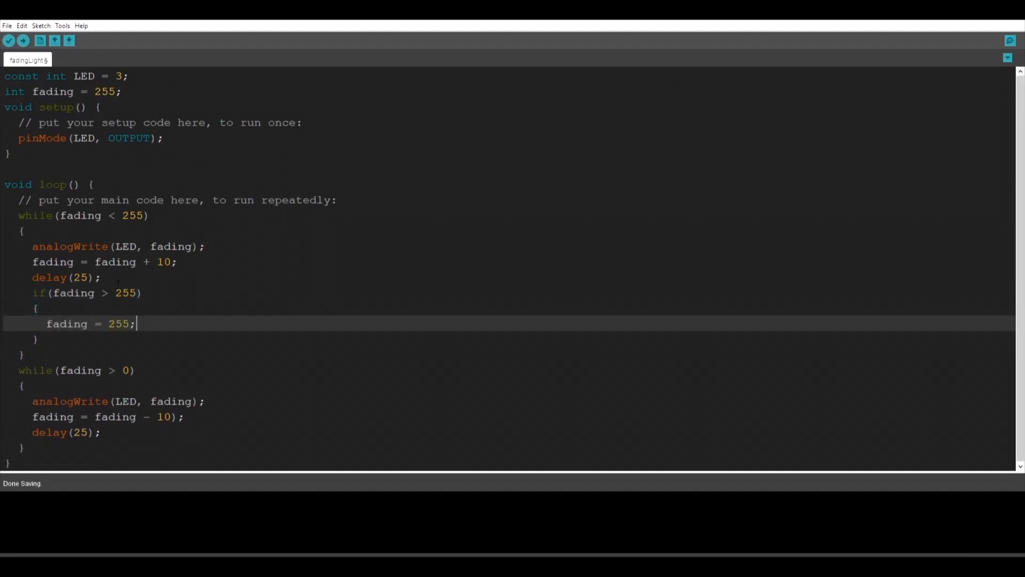
text(else{})
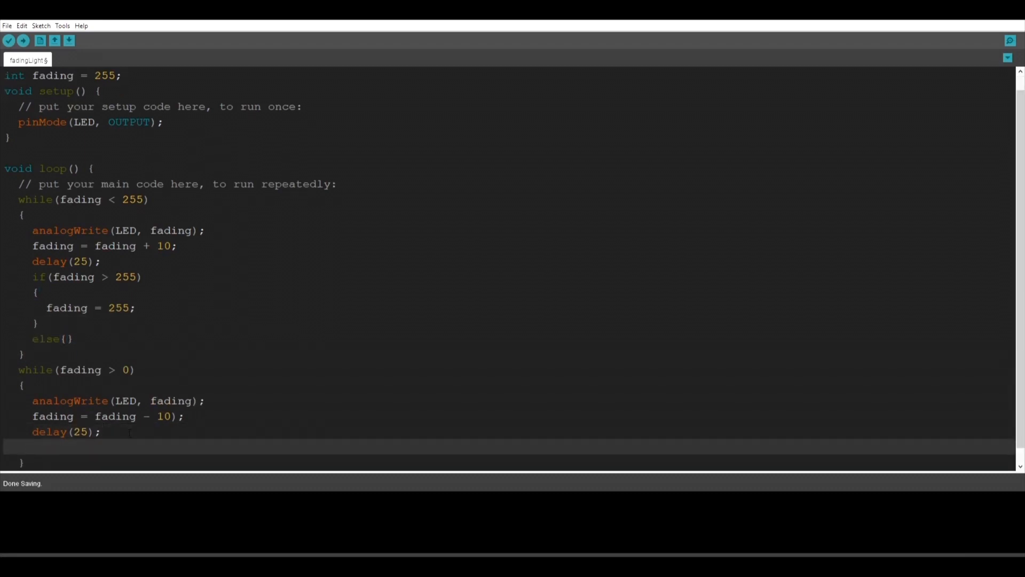
- Add if(fading < 0){fading = 0;} else{} to the dimming loop
text(if(fading < 0)
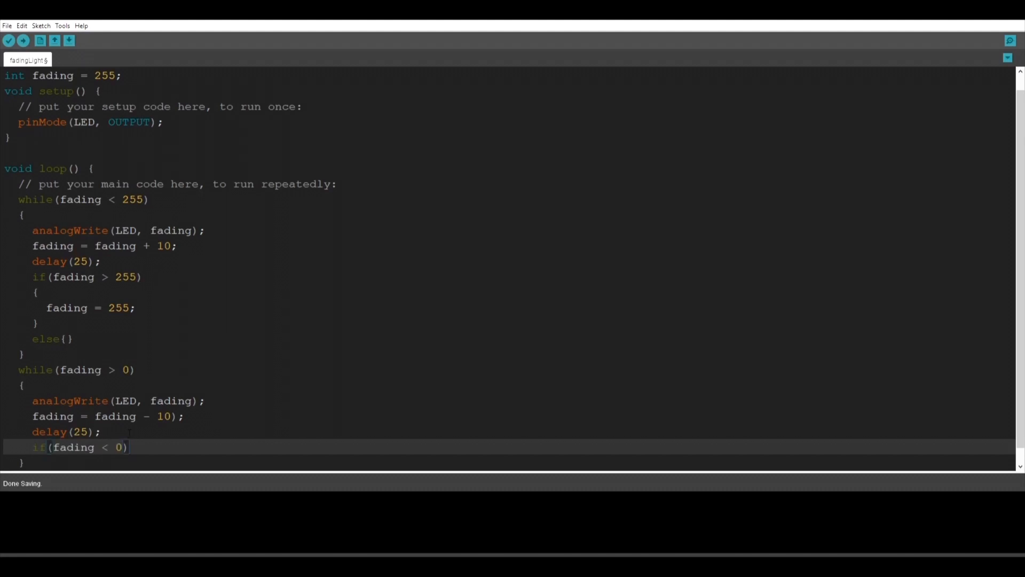
text({)
text(fading = 0;)
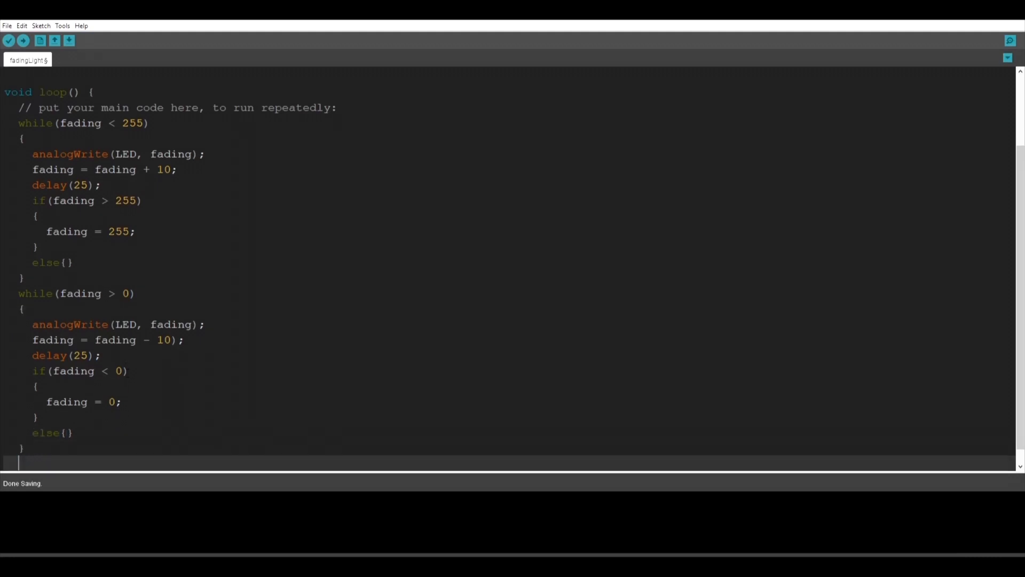
- Upload, remove the stray ')' from fading = fading - 10;, and upload again successfully
click(7, 41)
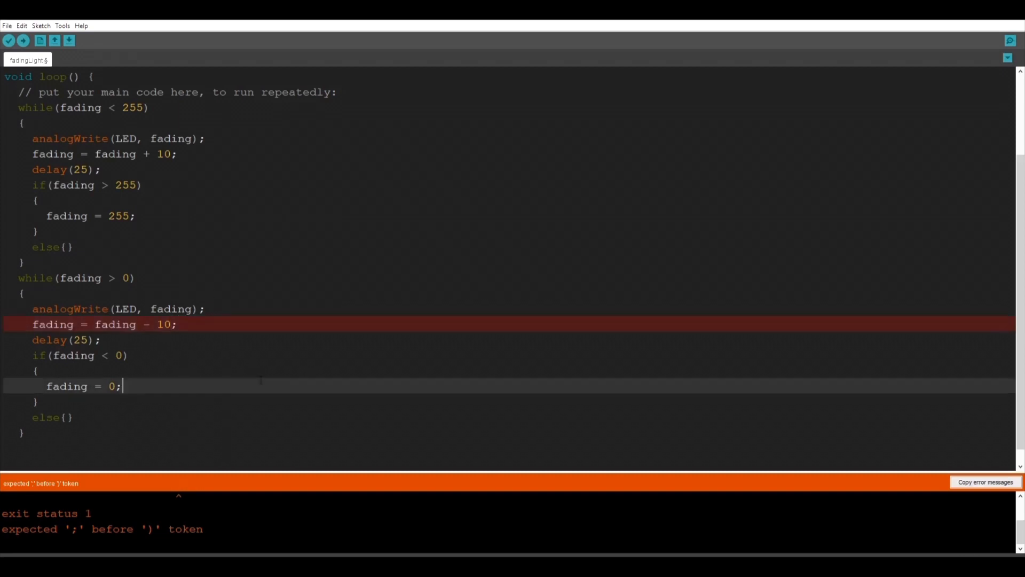
click(22, 40)
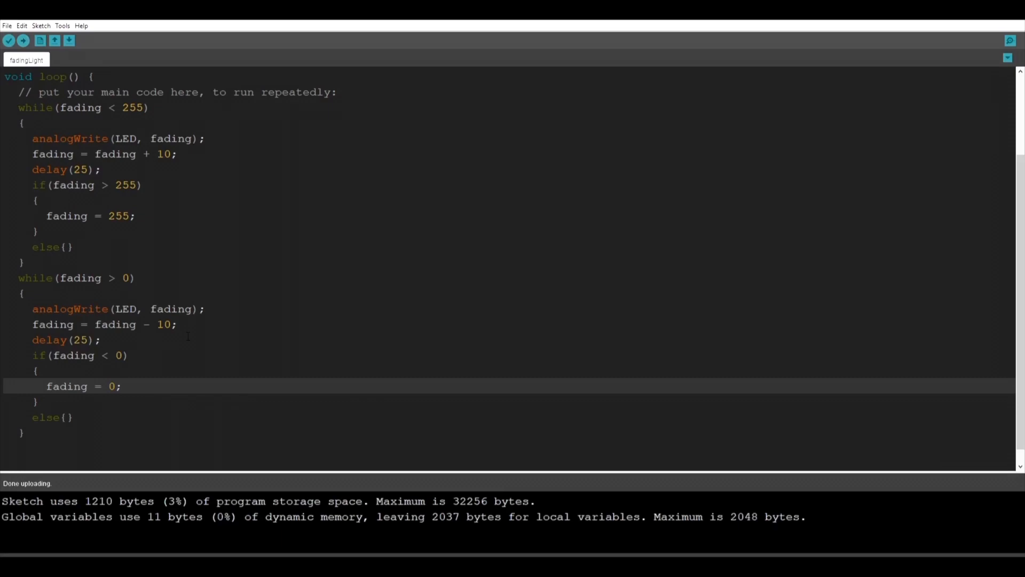
text(if()
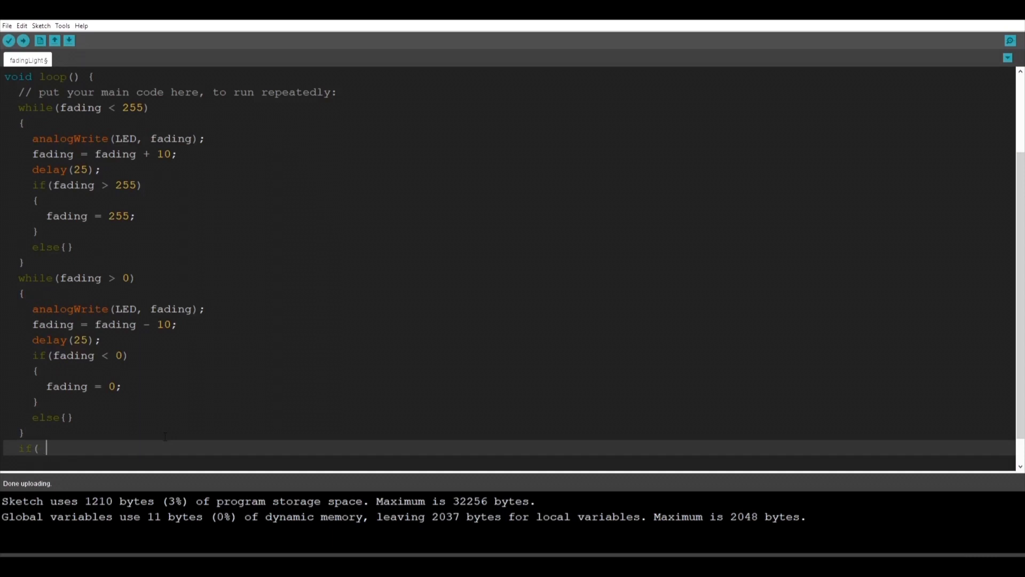
- Add if(fading == 0){ delay(2000); } else{} after the loops and upload the sketch
text(f)
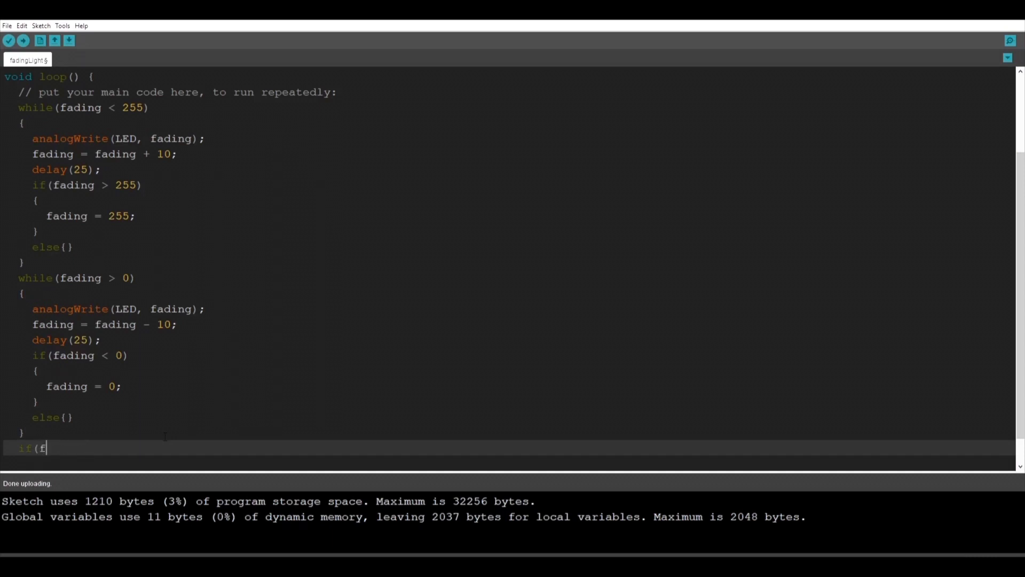
text(ading == 0))
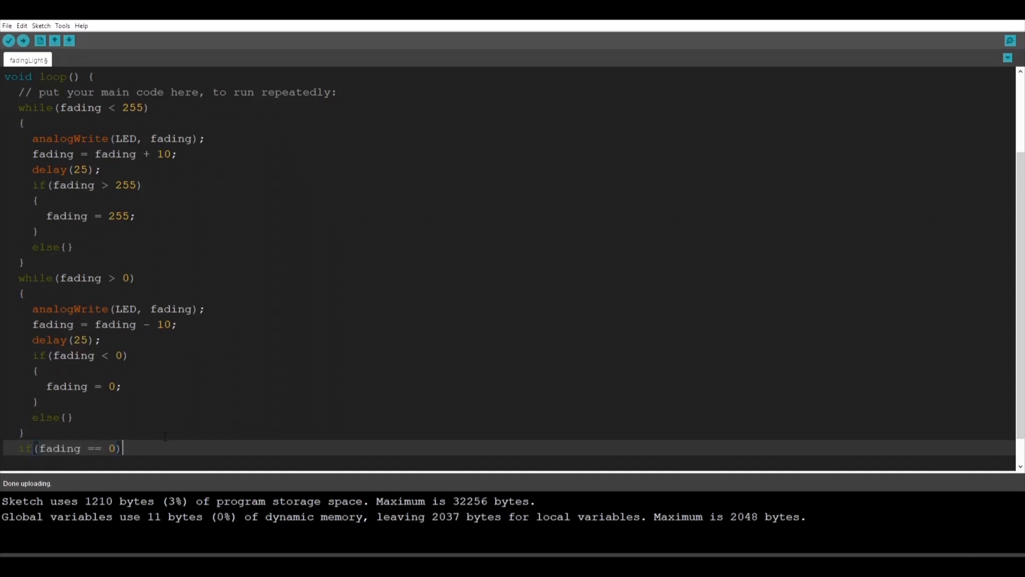
text({)
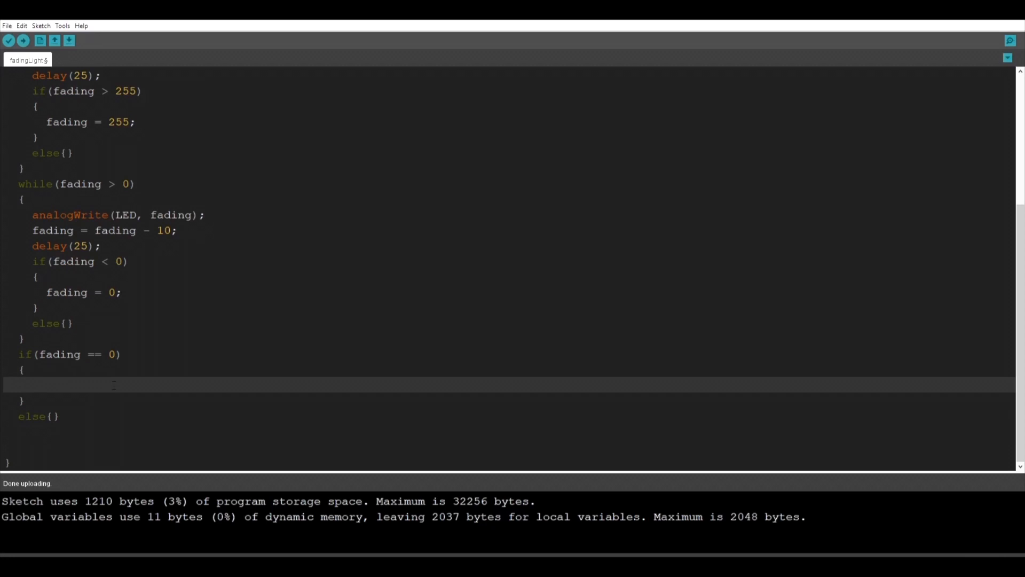
text(delay()
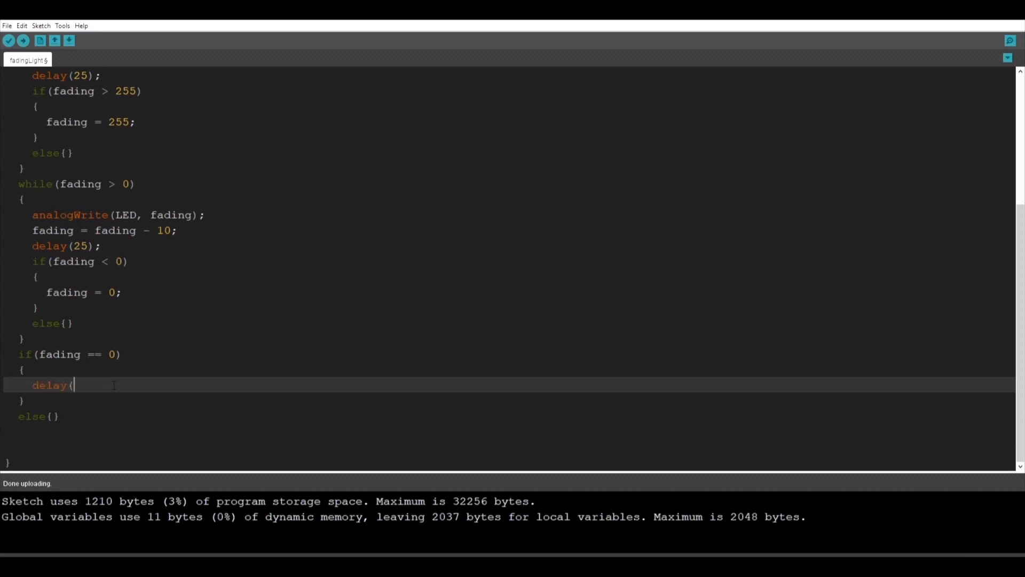
text(2000);)
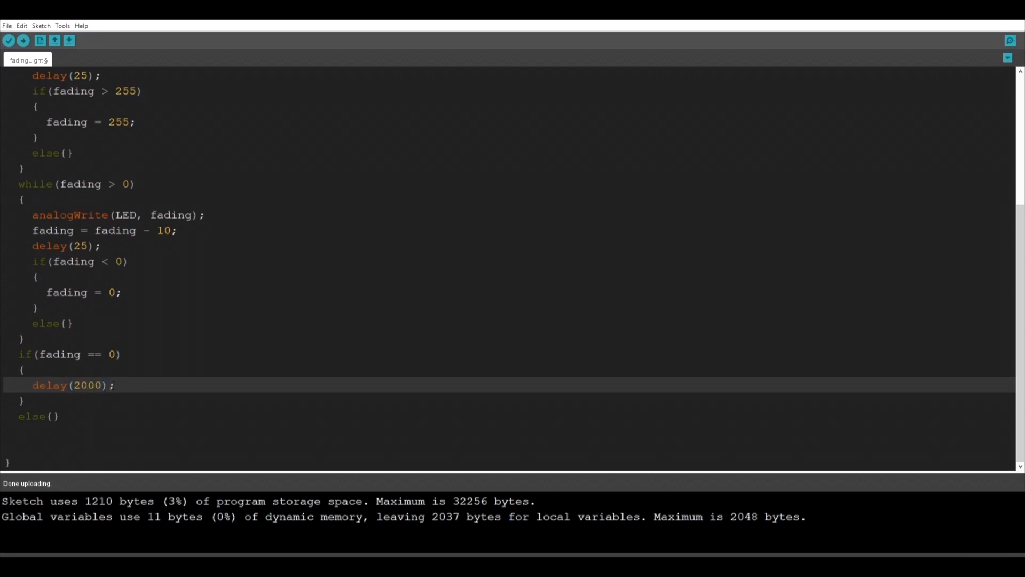
click(22, 41)
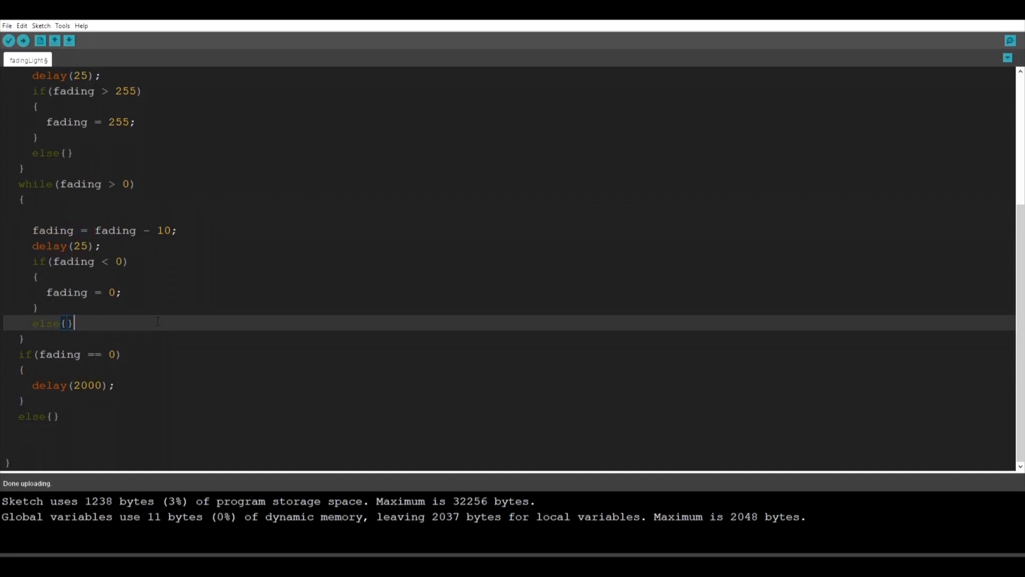
- Move analogWrite(LED, fading); after each else{} and change delay(2000) to delay(500)
text(analogWrite(LED, fading);)
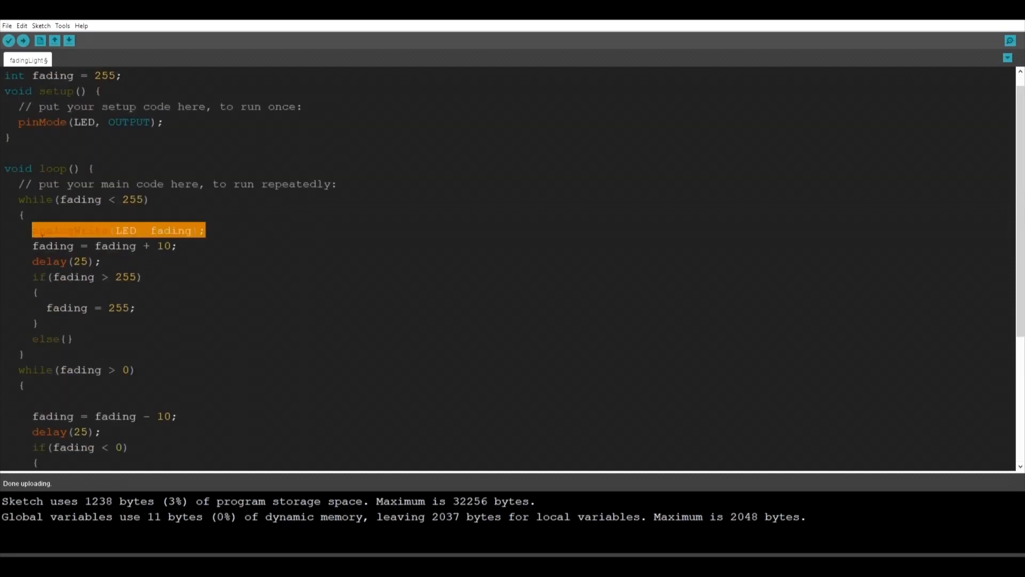
click(23, 40)
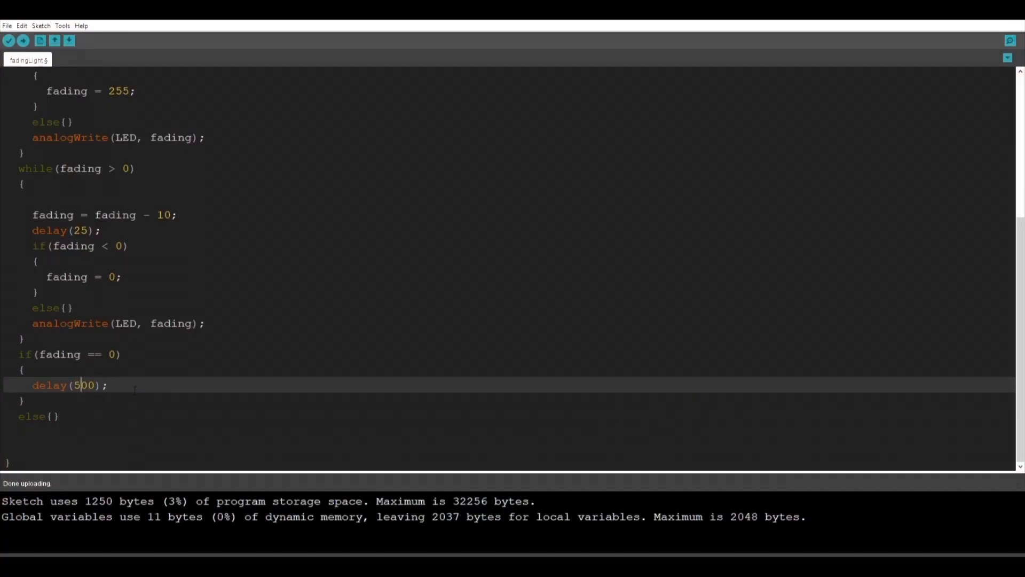
- Upload the revised sketch and wait for Done uploading
click(23, 41)
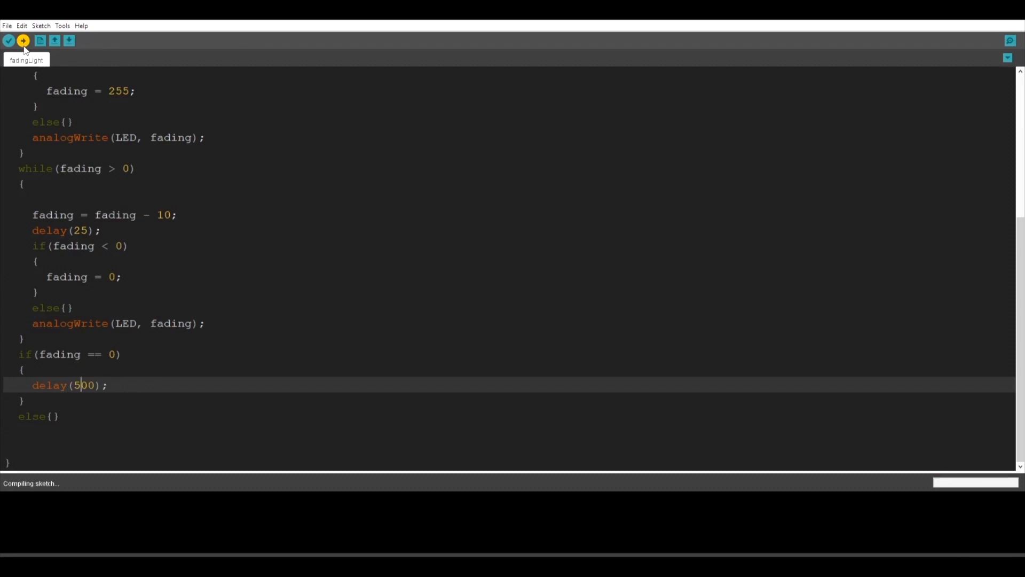
click(23, 40)
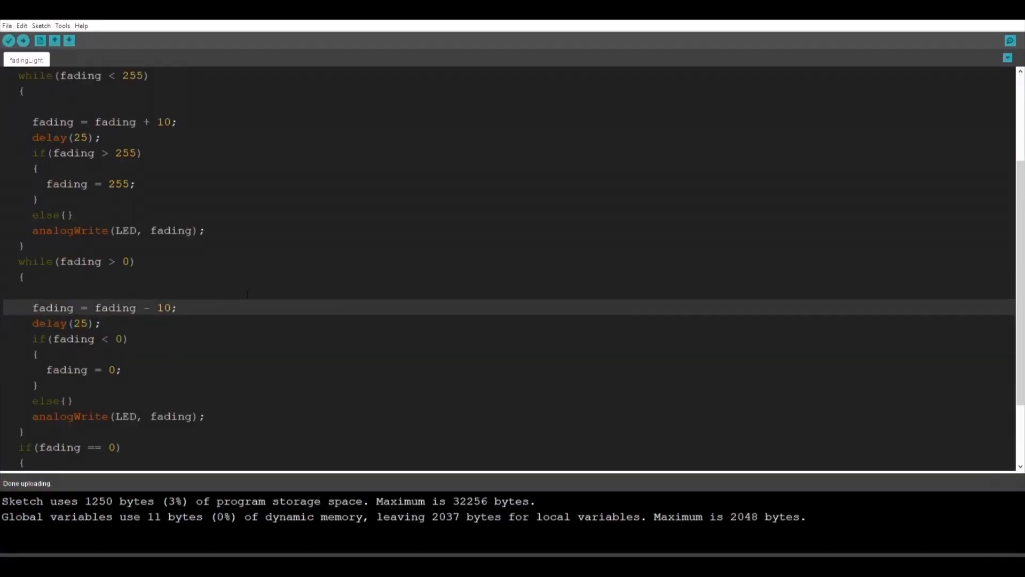
- Change the fading step to +50 and -50 in the two while loops
text(25)
click(508, 122)
text(2)
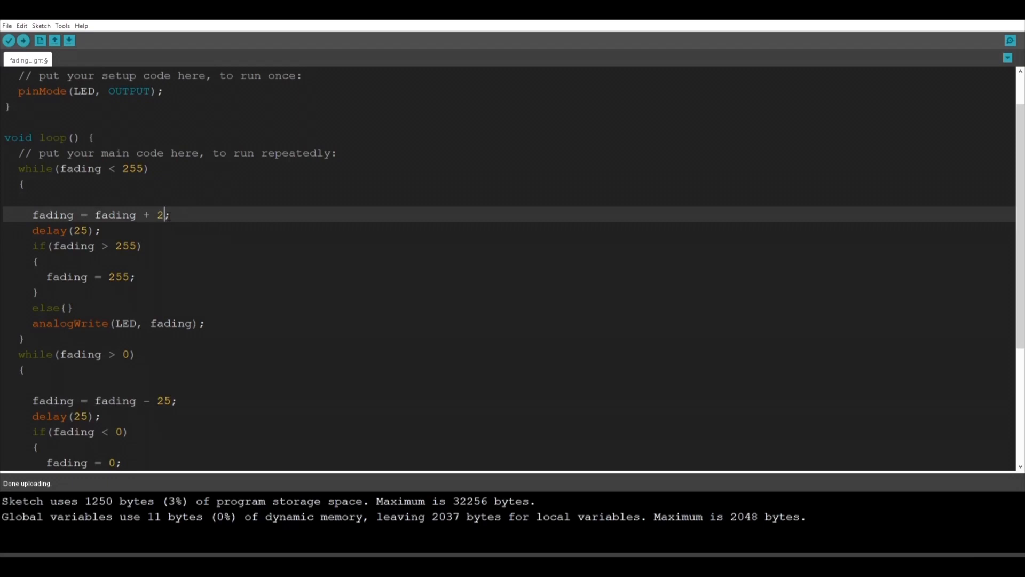
text(50)
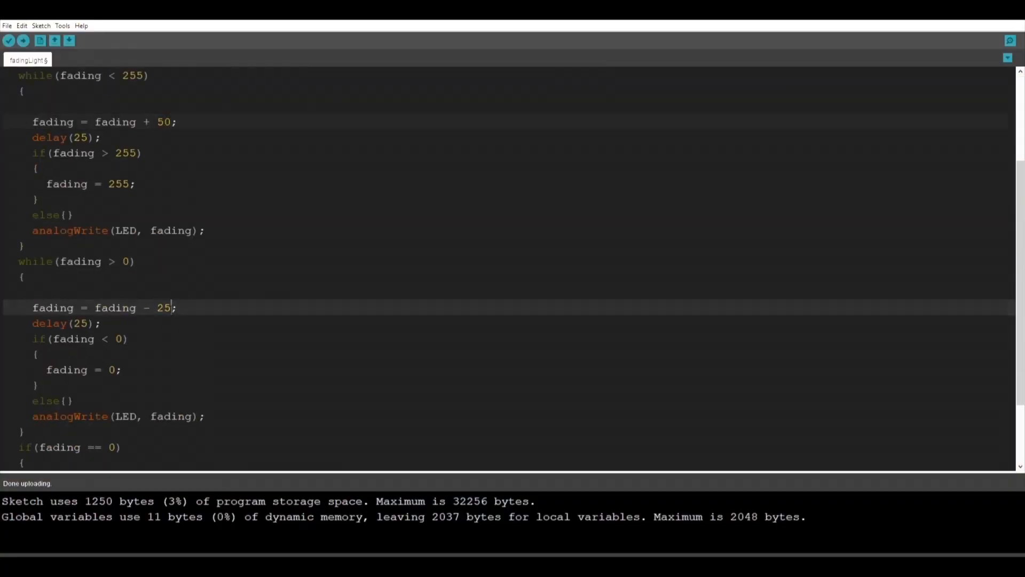
text(50)
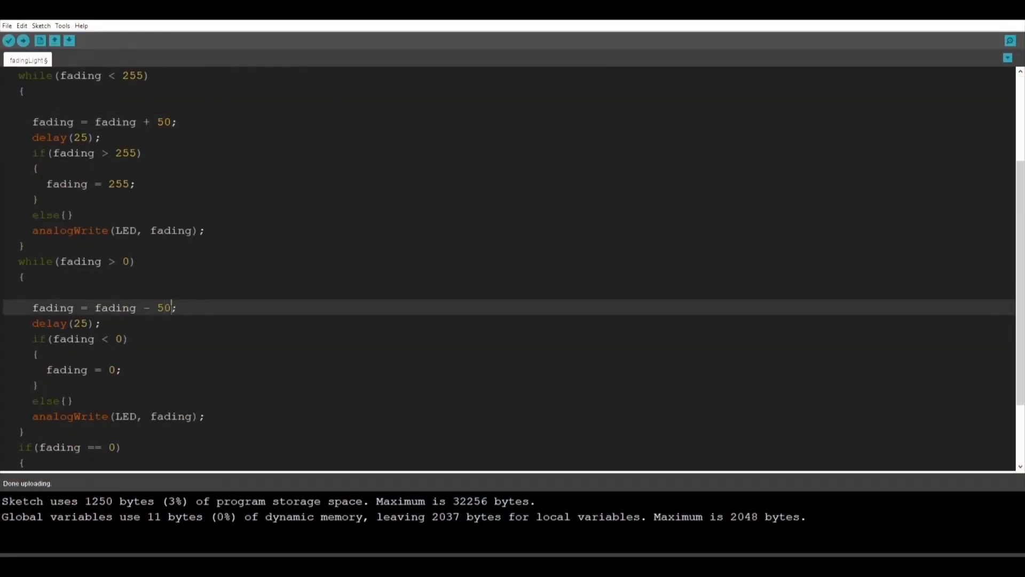
mouse_move(23, 40)
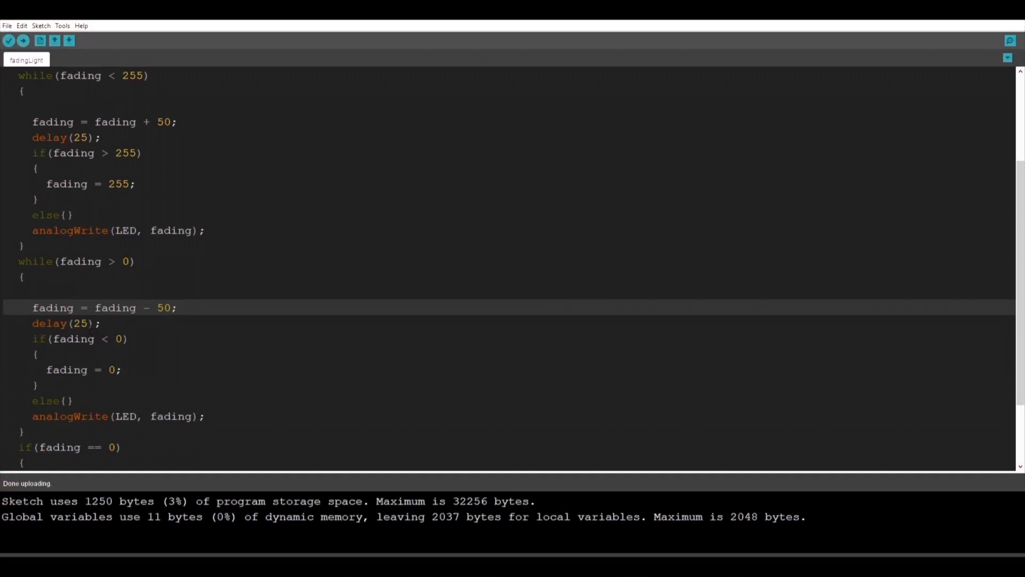
- Replace the dimming loop's delay(25) with delay(15)
click(83, 323)
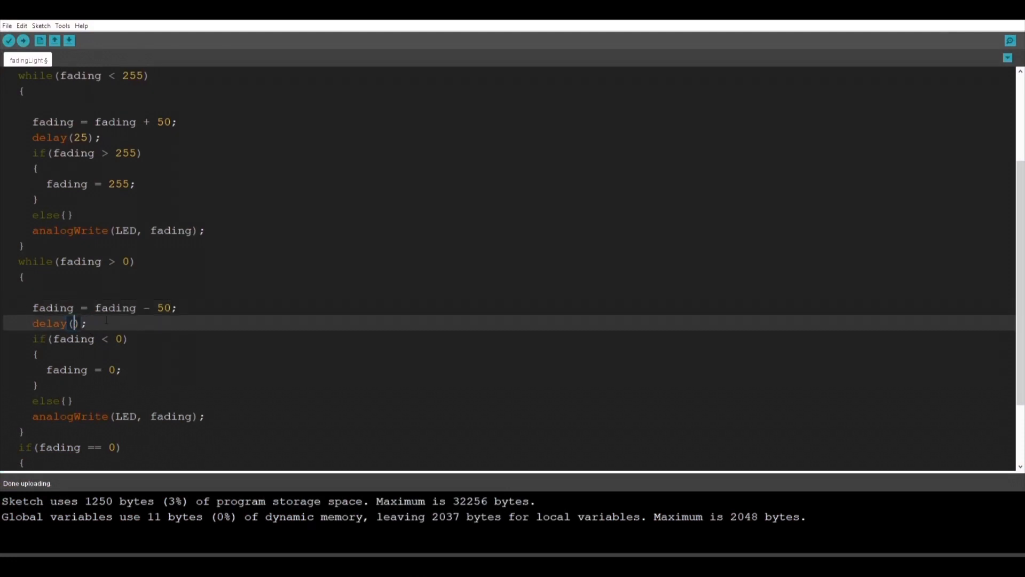
text(15)
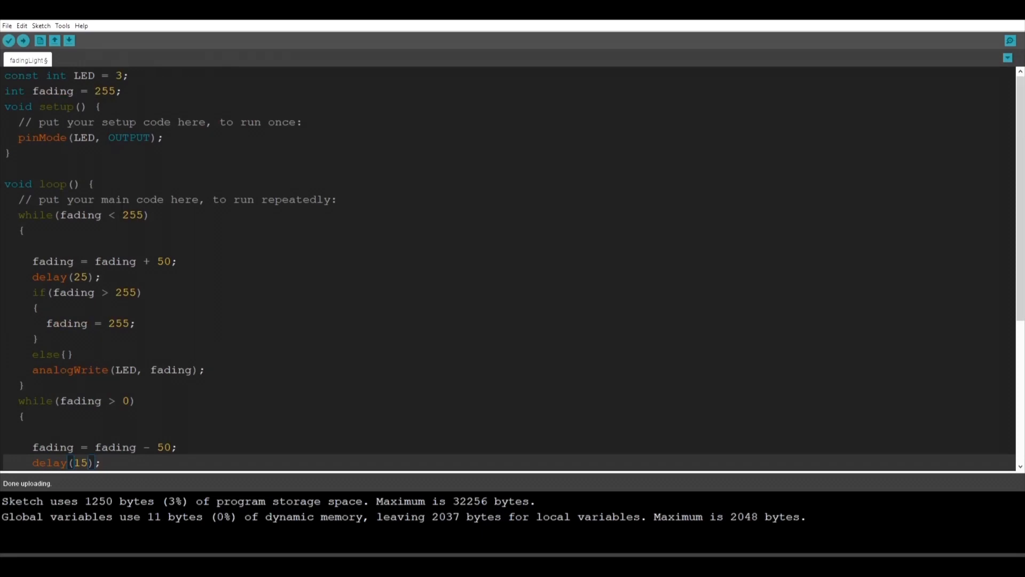